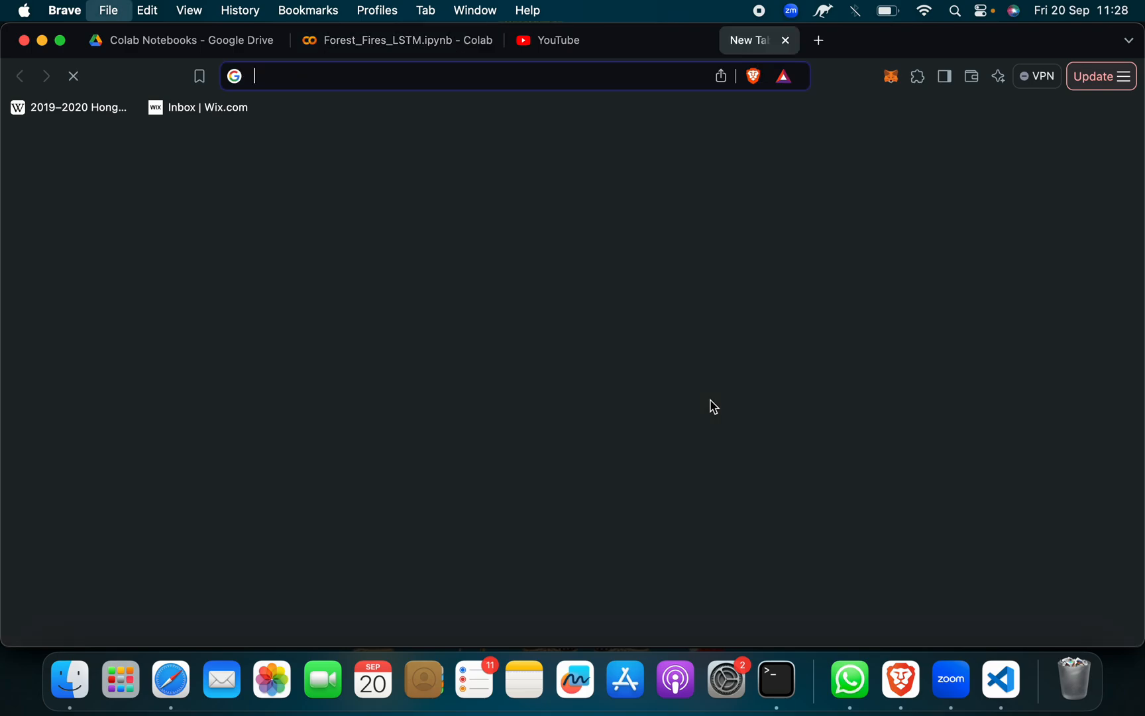
Search the web for 'google collab' and open the Welcome To Colab result.
{"action": "type", "text": "google collab"}
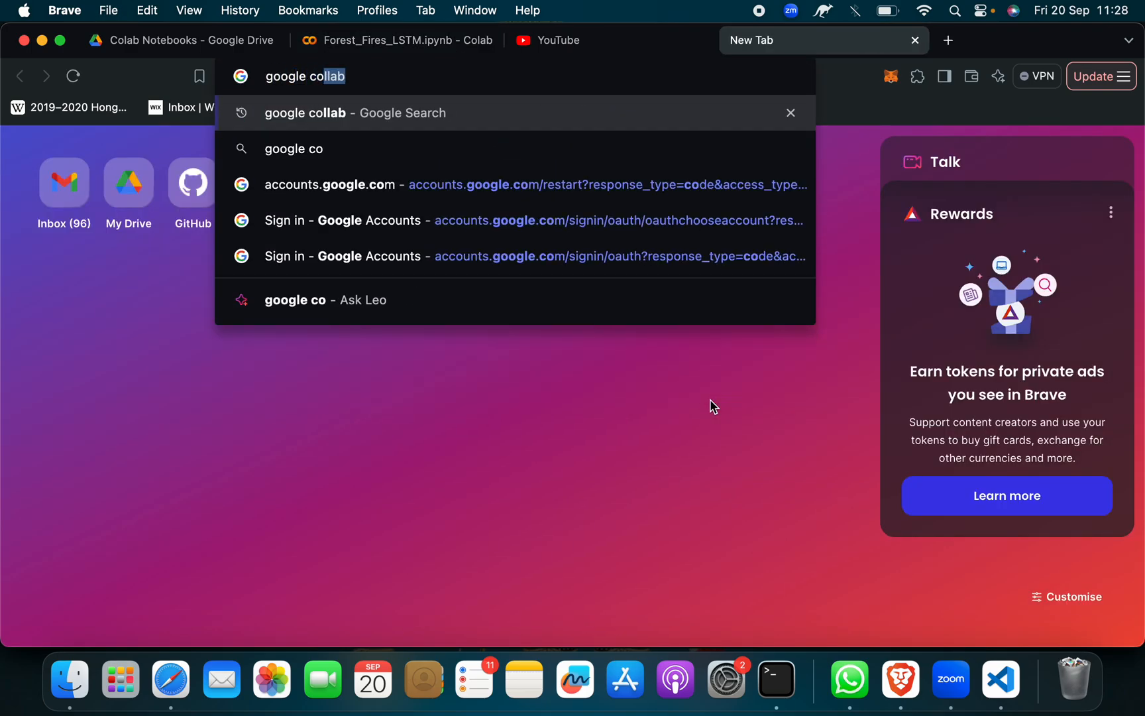
{"action": "key", "text": "Return"}
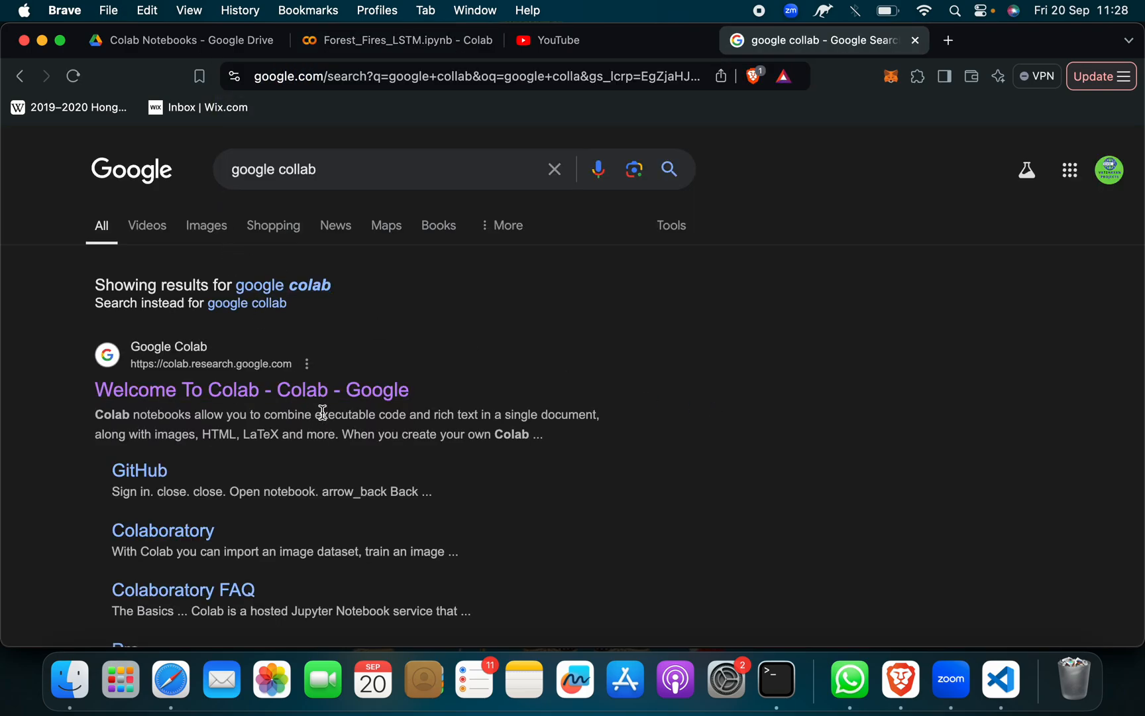
{"action": "left_click", "coordinate": [250, 390]}
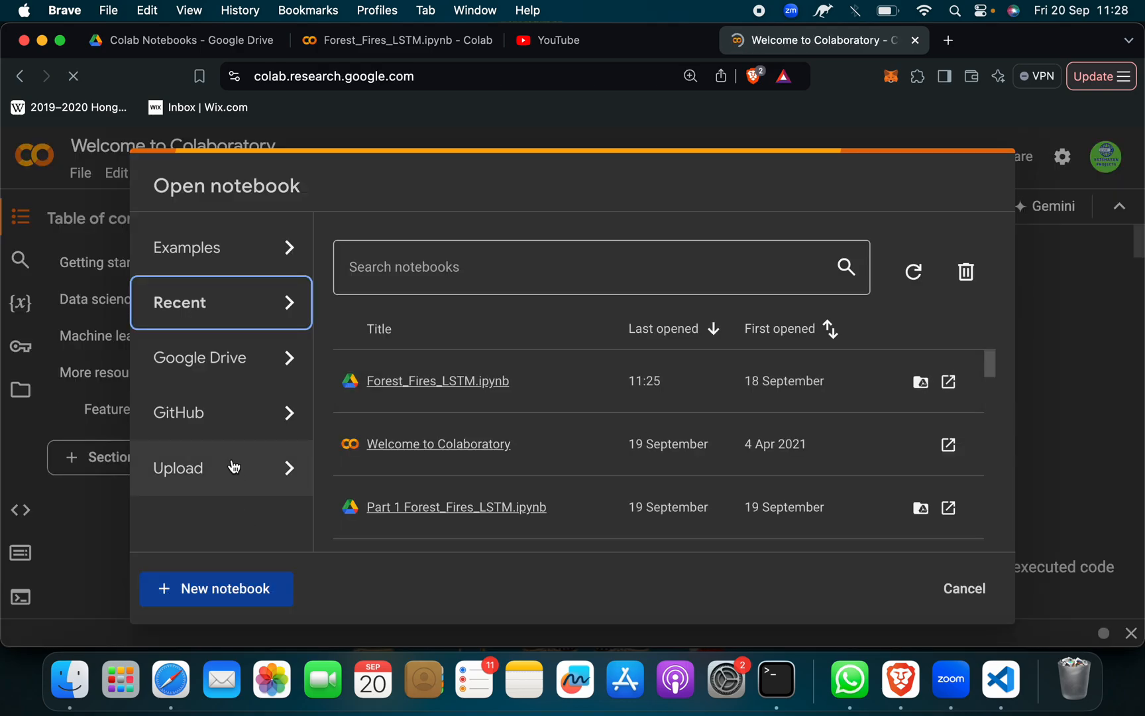
Switch the Open notebook dialog to the Upload option for Forest_Fires_LSTM.ipynb.
{"action": "left_click", "coordinate": [177, 467]}
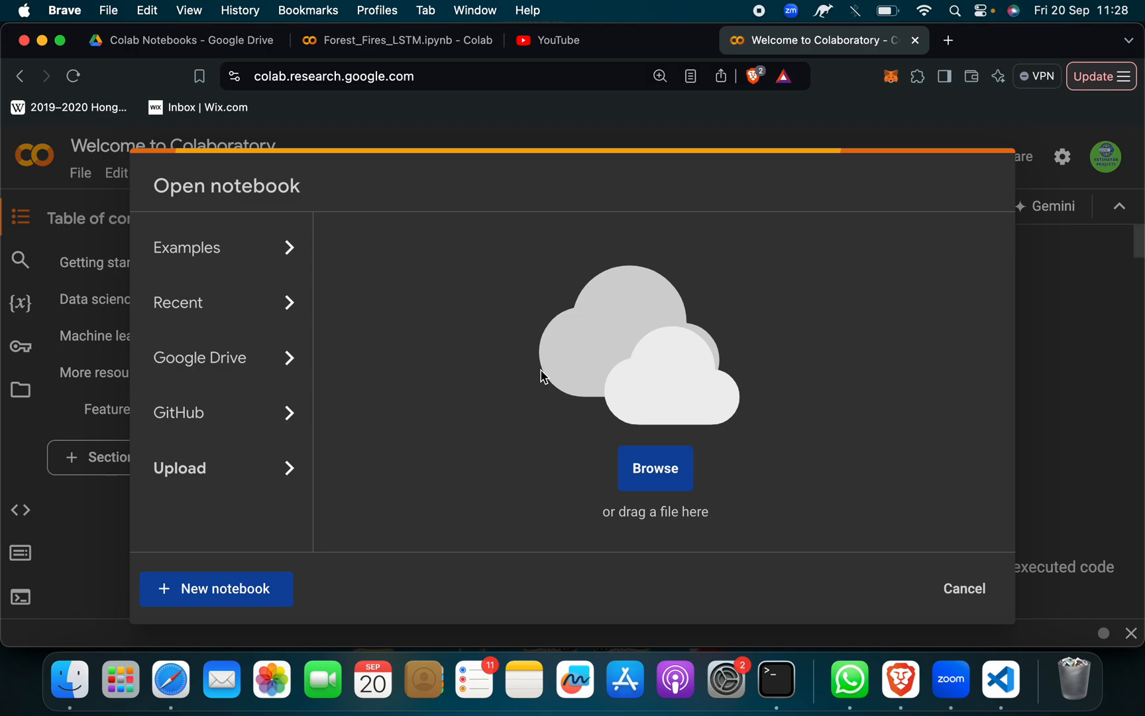
{"action": "mouse_move", "coordinate": [323, 139]}
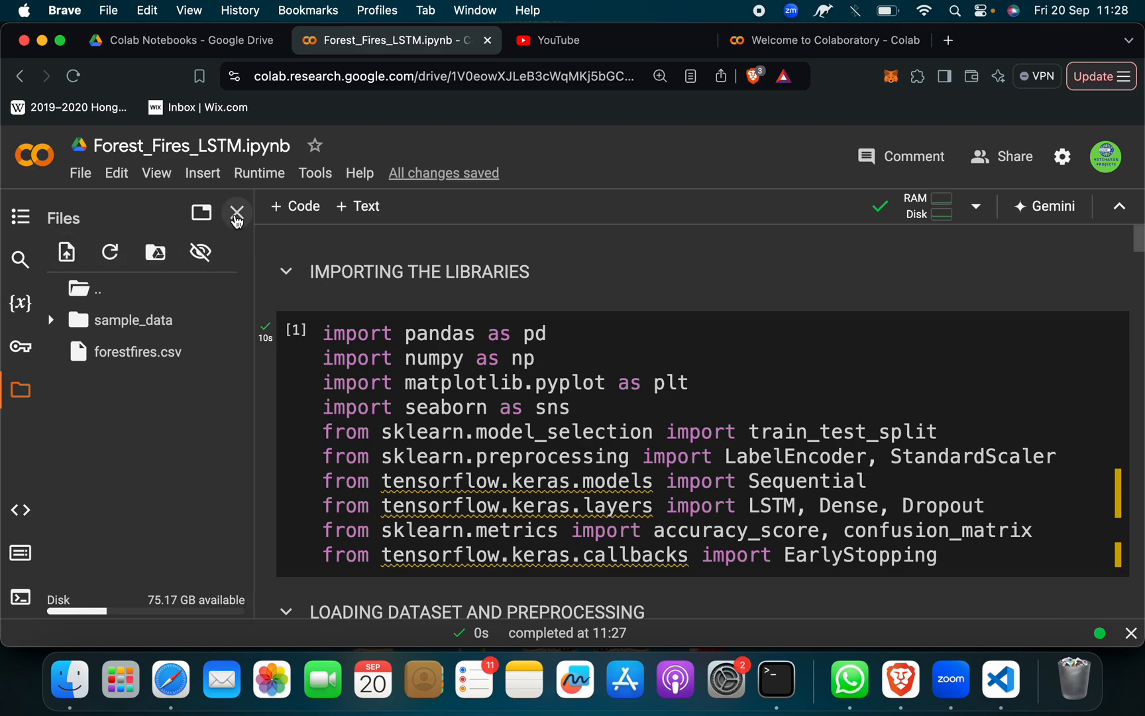
{"action": "left_click", "coordinate": [237, 212]}
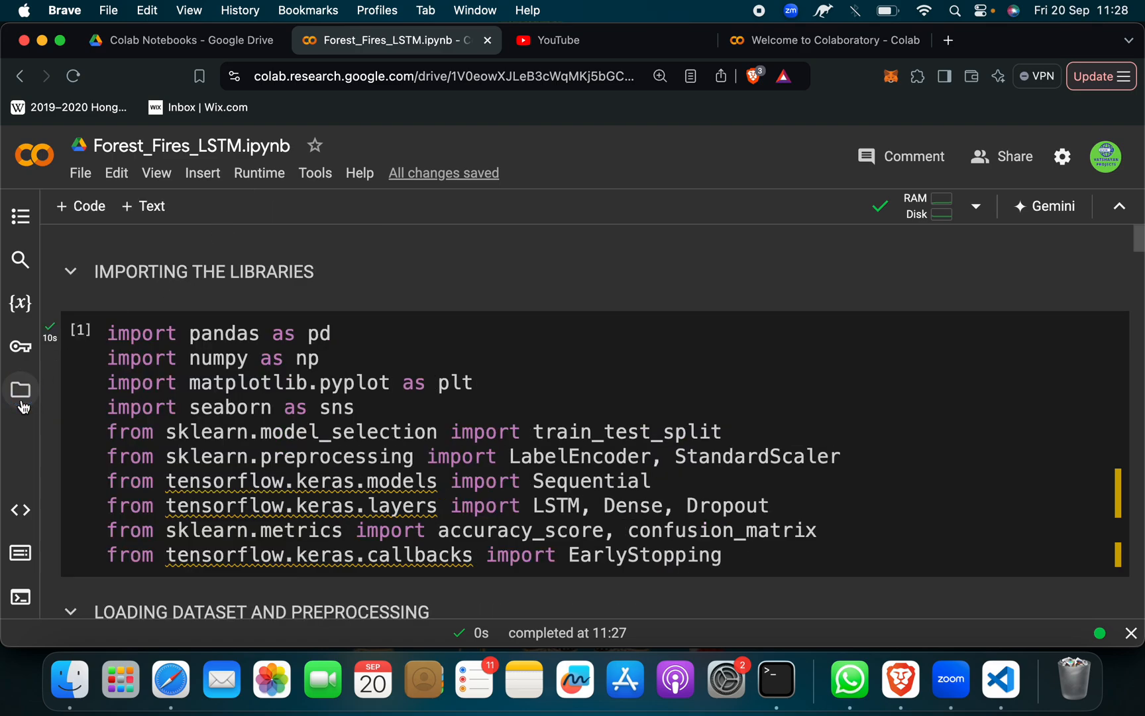
{"action": "left_click", "coordinate": [21, 390]}
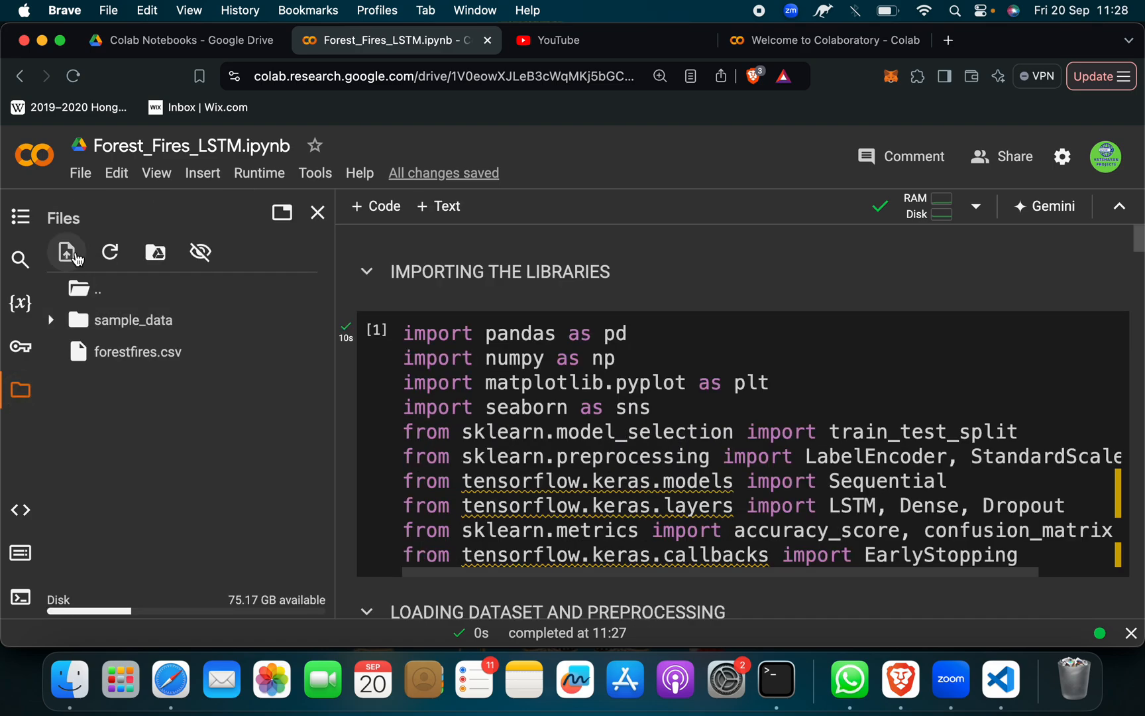
{"action": "mouse_move", "coordinate": [135, 353]}
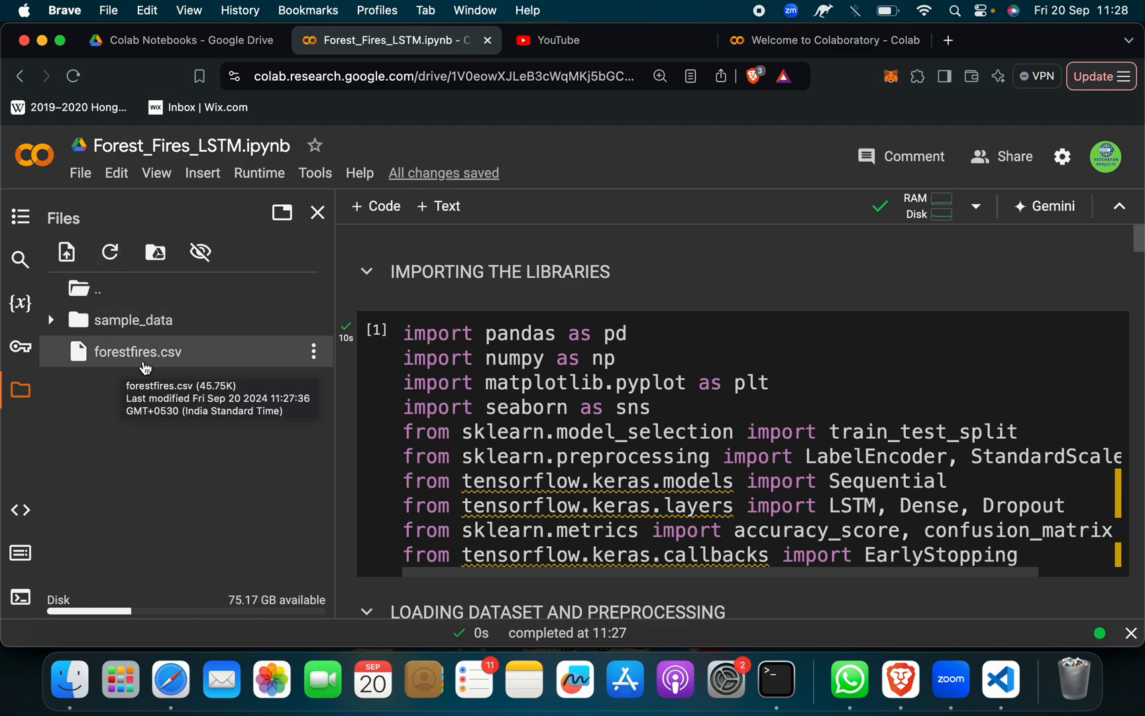
{"action": "mouse_move", "coordinate": [348, 339]}
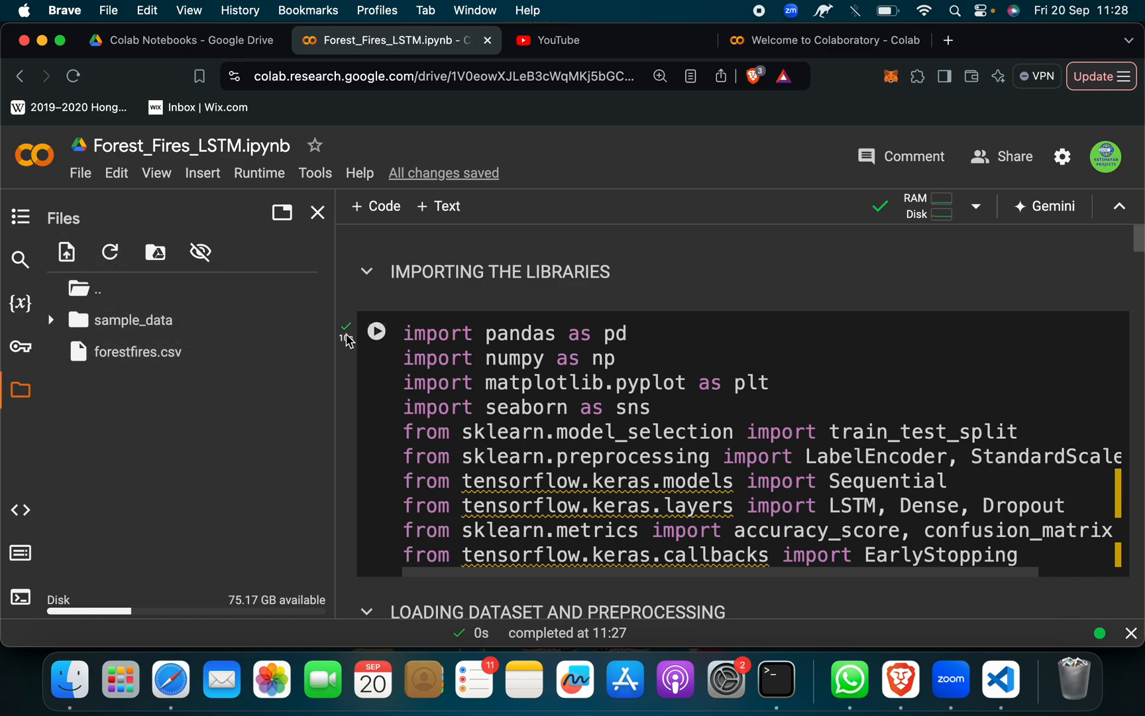
Run the library-import cell of the Forest_Fires_LSTM notebook.
{"action": "left_click", "coordinate": [317, 212]}
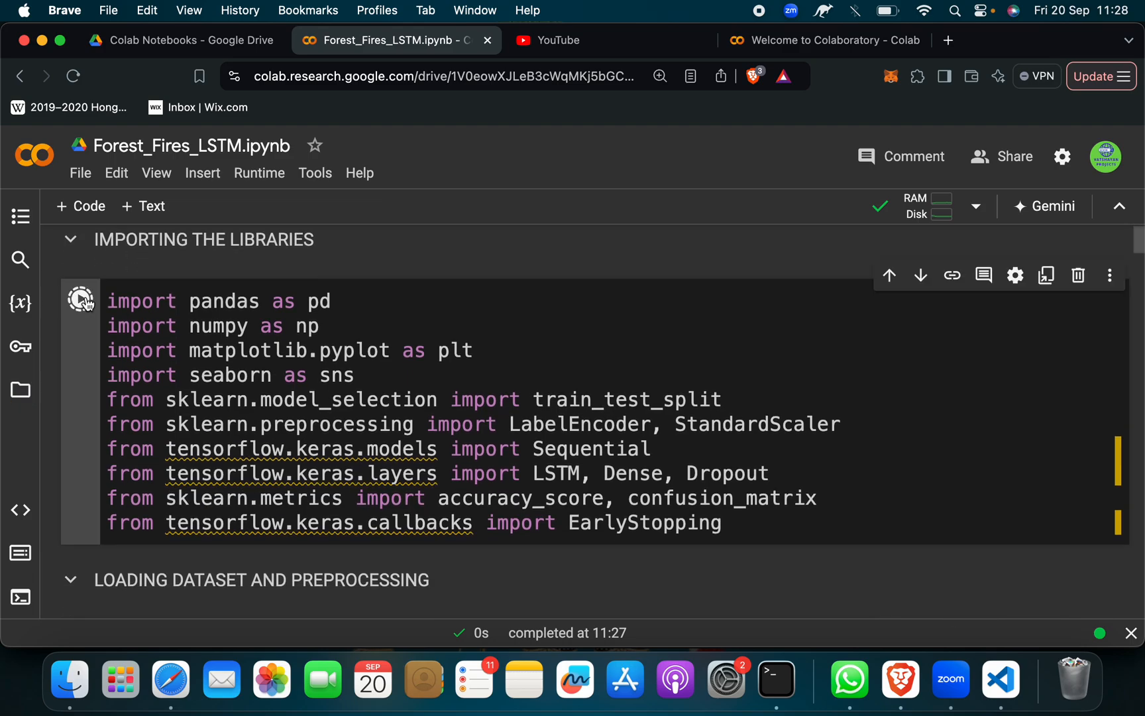
{"action": "left_click", "coordinate": [81, 300]}
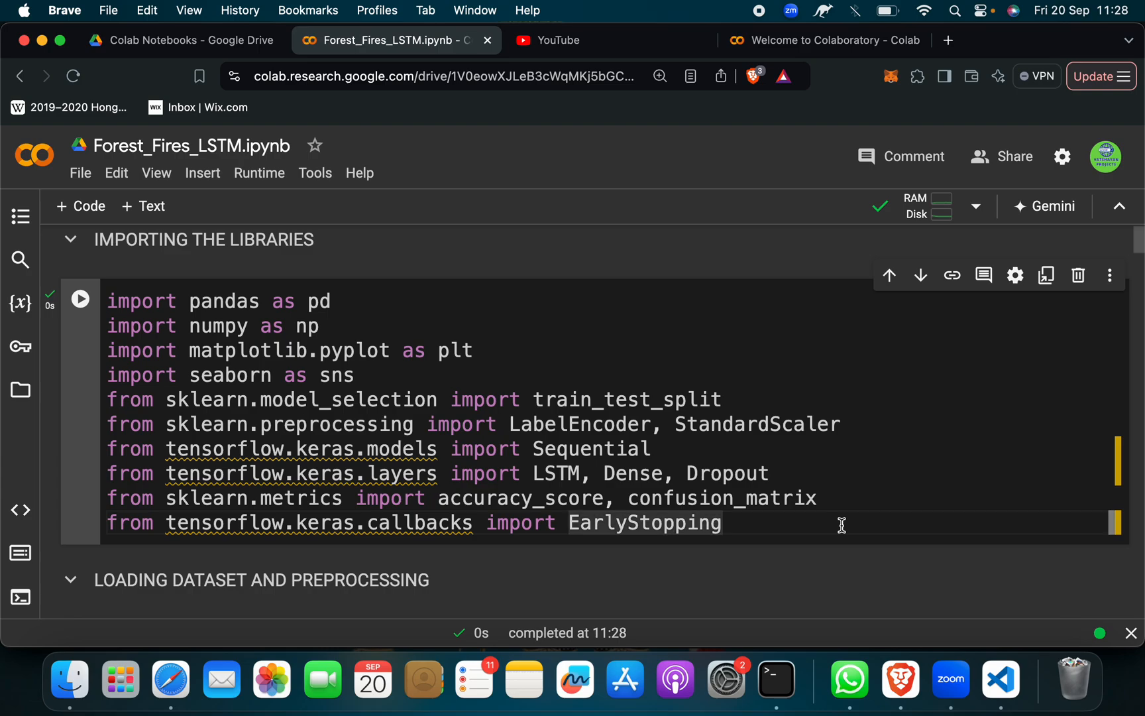
Move down through the Load Data and preprocessing cells and their output.
{"action": "scroll", "scroll_direction": "down", "scroll_amount": 3}
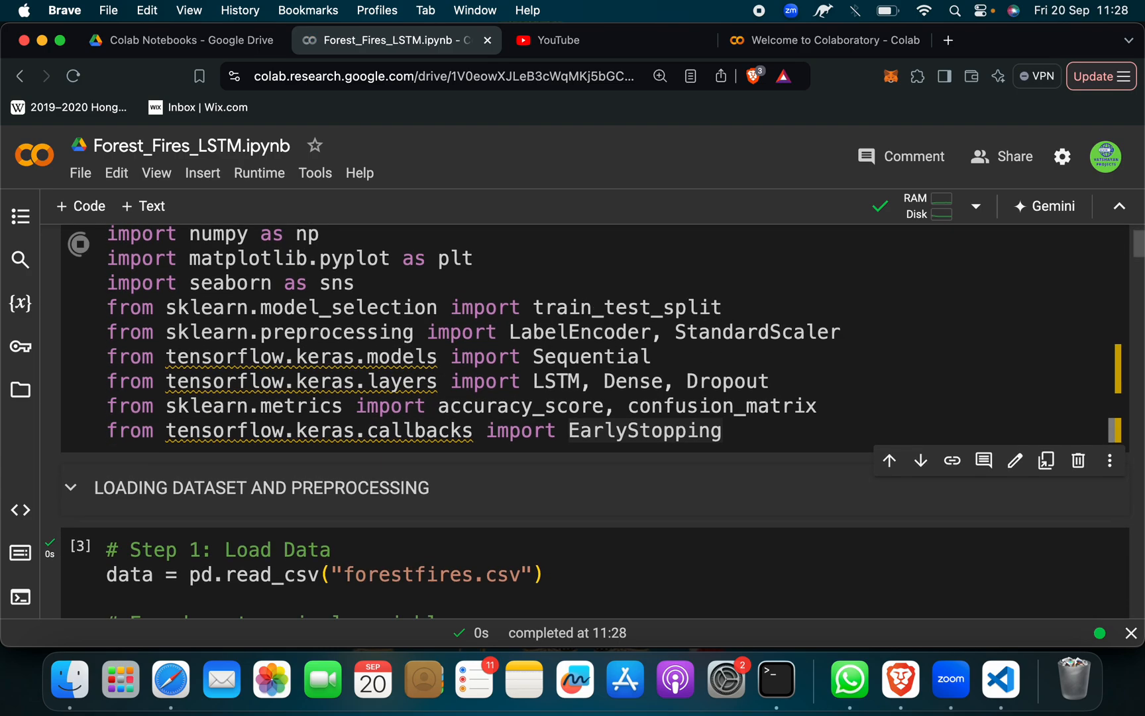
{"action": "scroll", "scroll_direction": "down", "scroll_amount": 3}
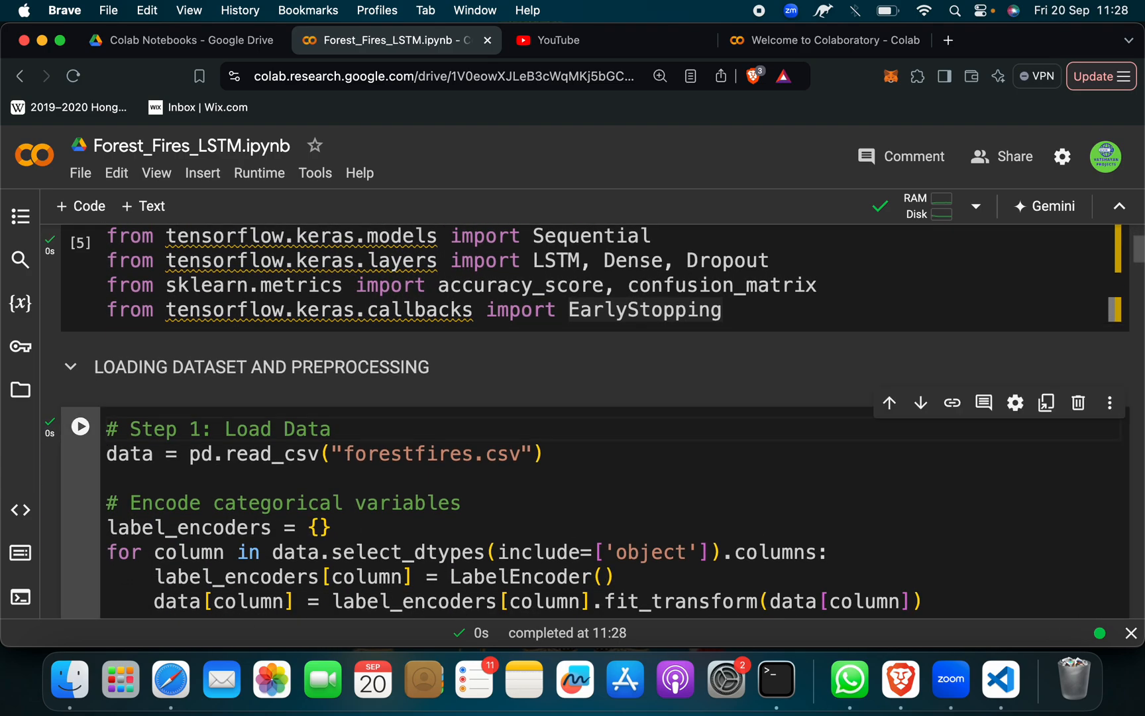
{"action": "scroll", "scroll_direction": "down", "scroll_amount": 3}
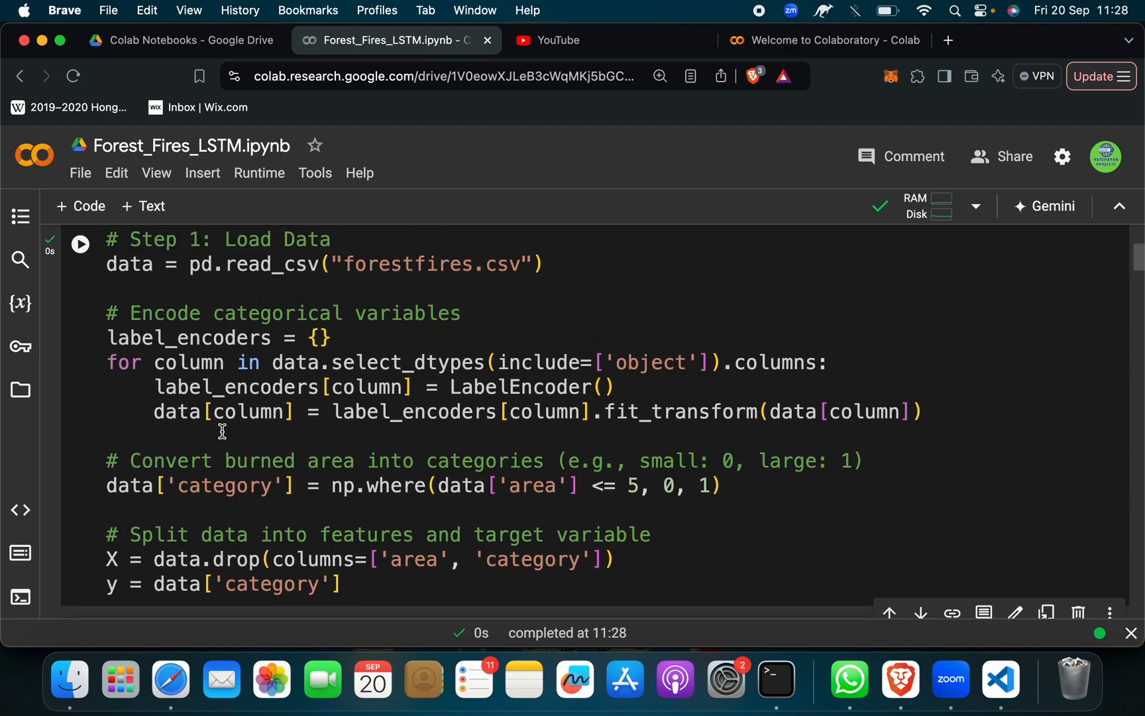
{"action": "scroll", "scroll_direction": "up", "scroll_amount": 3}
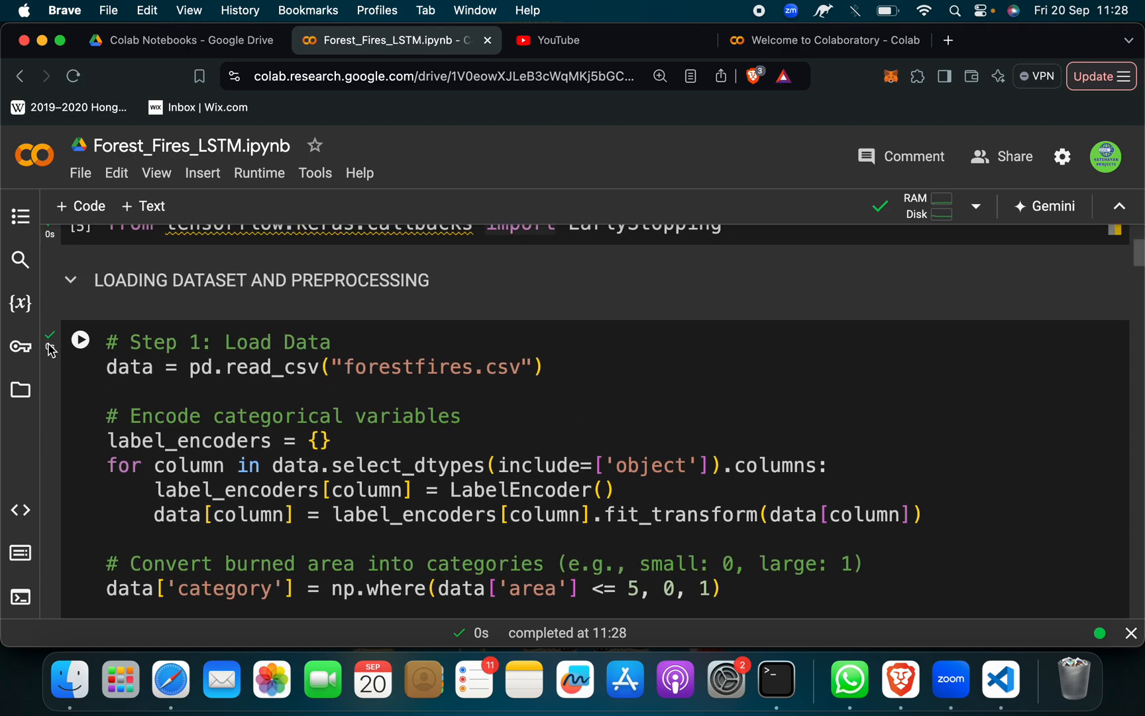
{"action": "scroll", "scroll_direction": "down", "scroll_amount": 3}
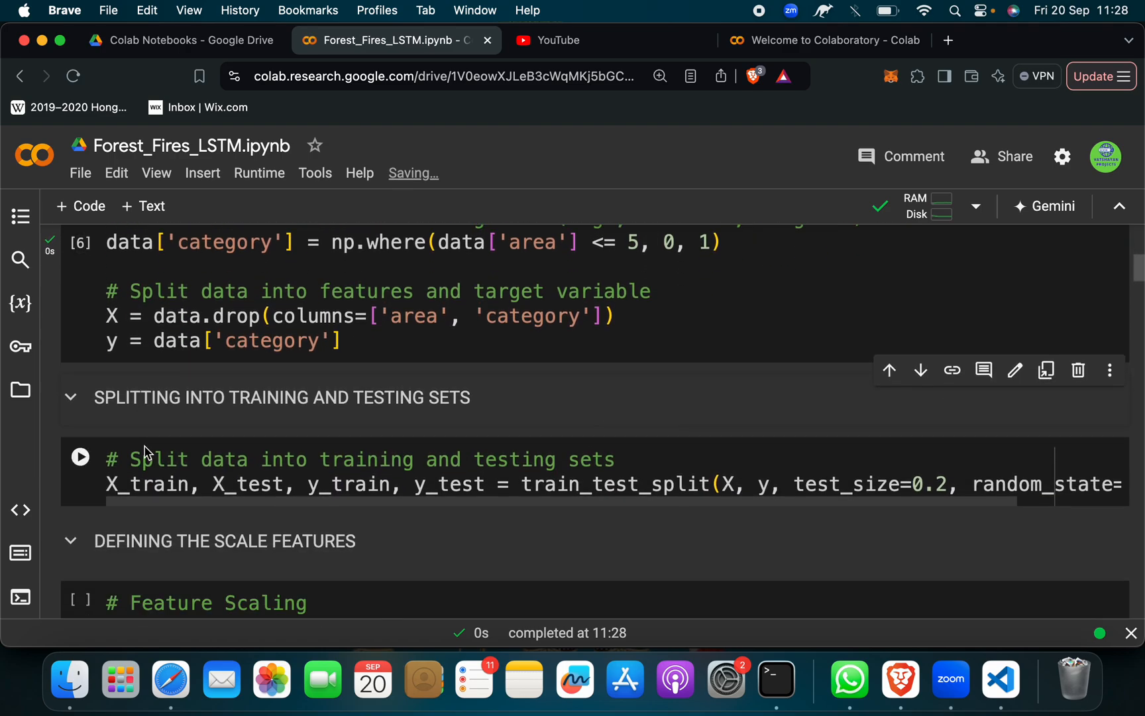
{"action": "scroll", "scroll_direction": "down", "scroll_amount": 3}
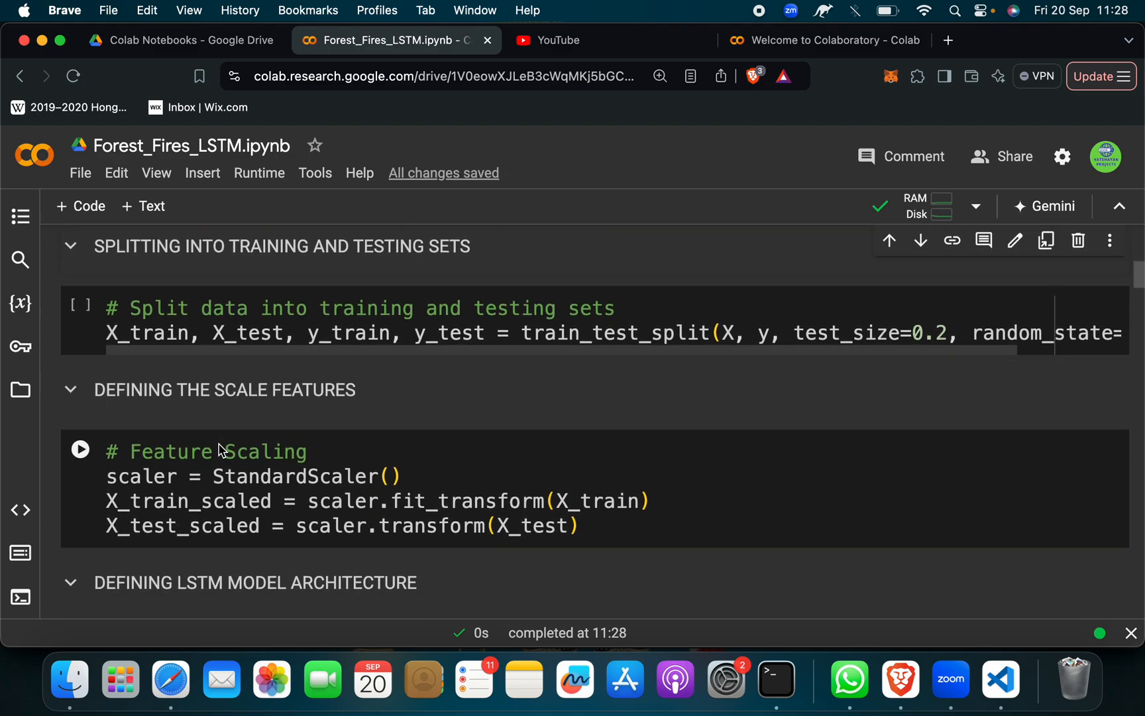
{"action": "scroll", "scroll_direction": "down", "scroll_amount": 3}
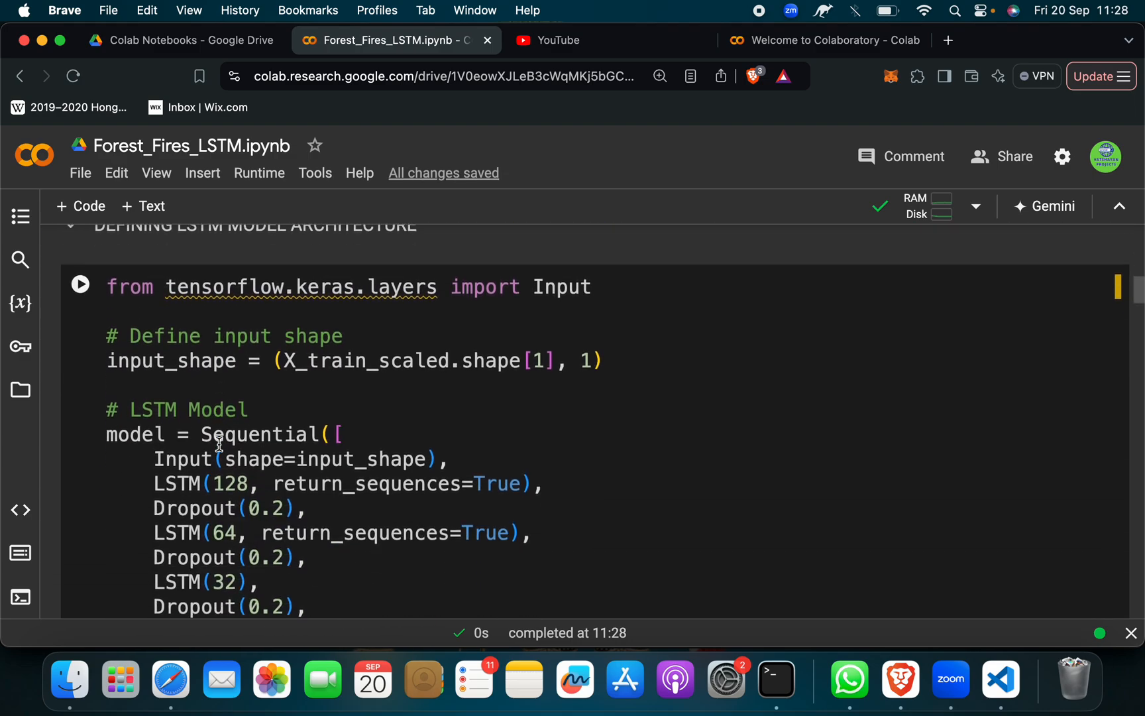
Scroll through the model.fit epoch log to the EVALUATING OUR MODEL heading.
{"action": "scroll", "scroll_direction": "down", "scroll_amount": 3}
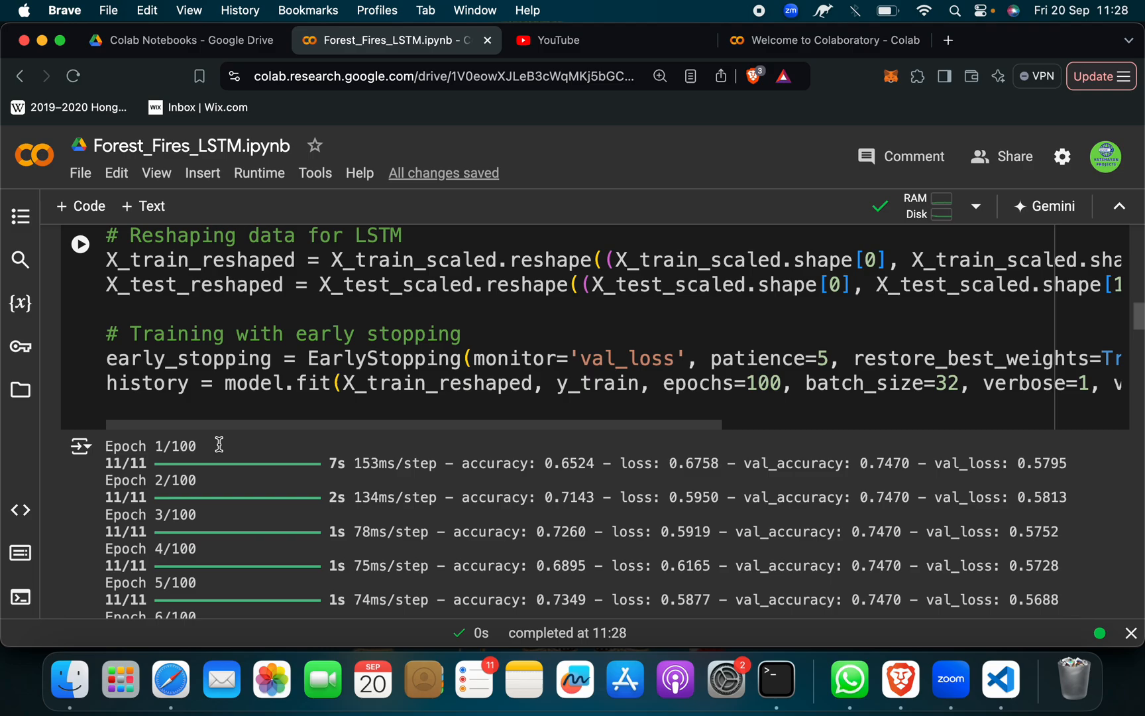
{"action": "scroll", "scroll_direction": "up", "scroll_amount": 3}
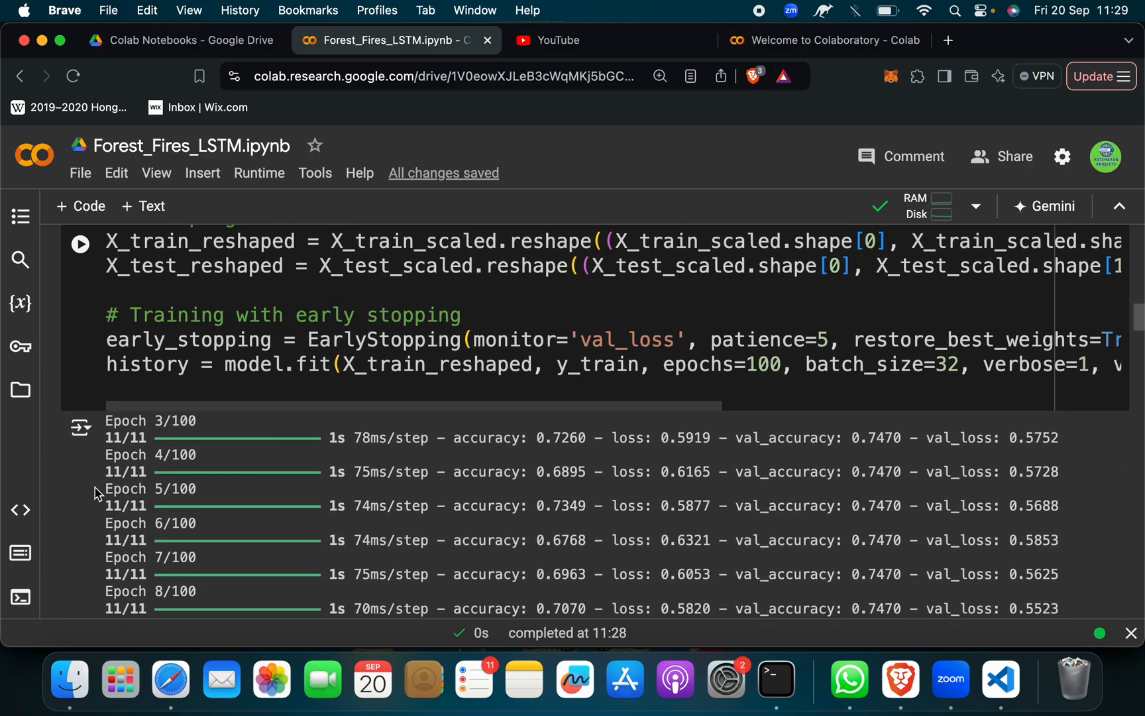
{"action": "scroll", "scroll_direction": "down", "scroll_amount": 3}
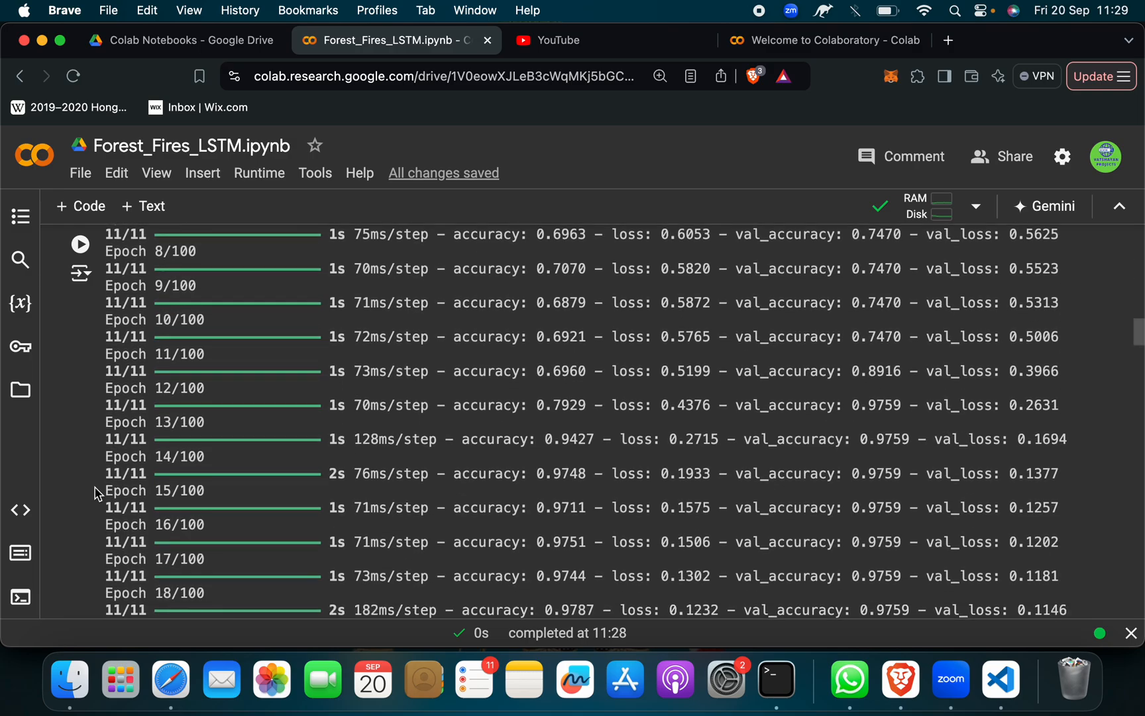
{"action": "scroll", "scroll_direction": "down", "scroll_amount": 3}
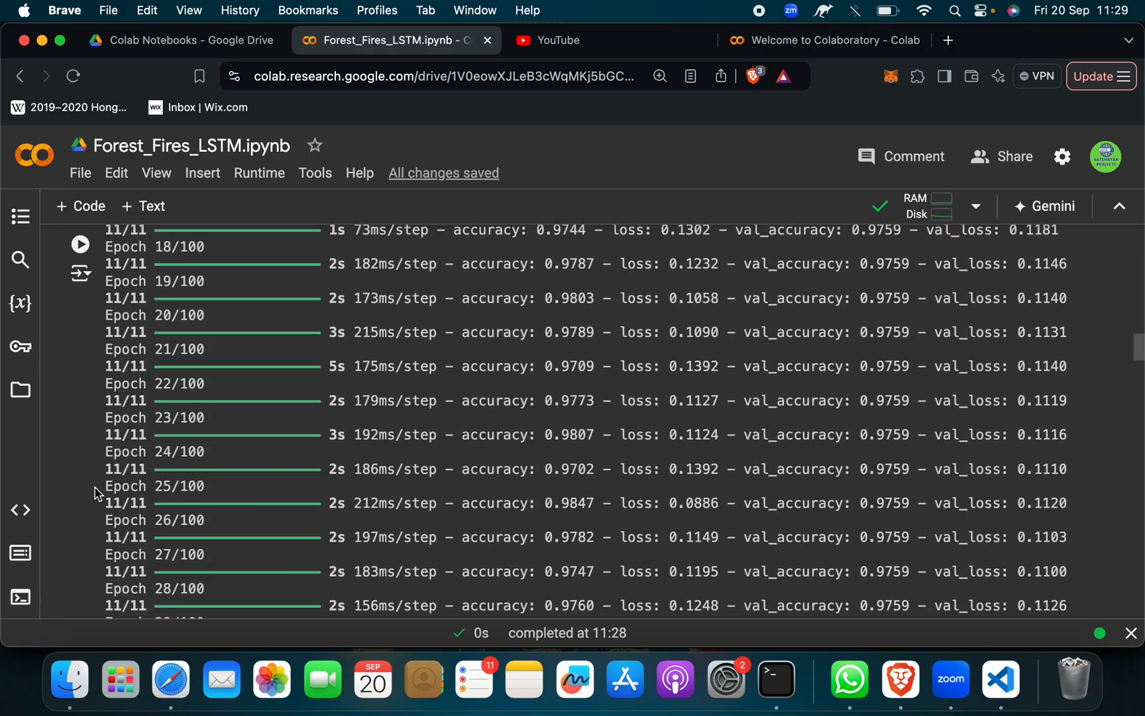
{"action": "scroll", "scroll_direction": "down", "scroll_amount": 3}
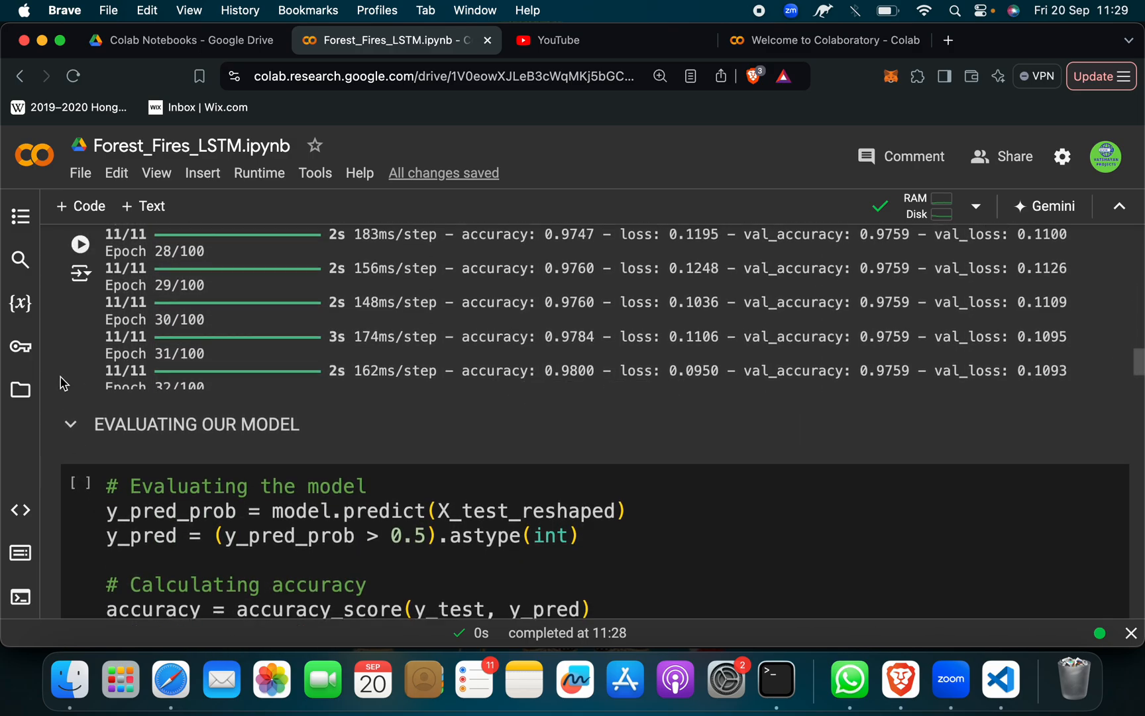
{"action": "scroll", "scroll_direction": "down", "scroll_amount": 3}
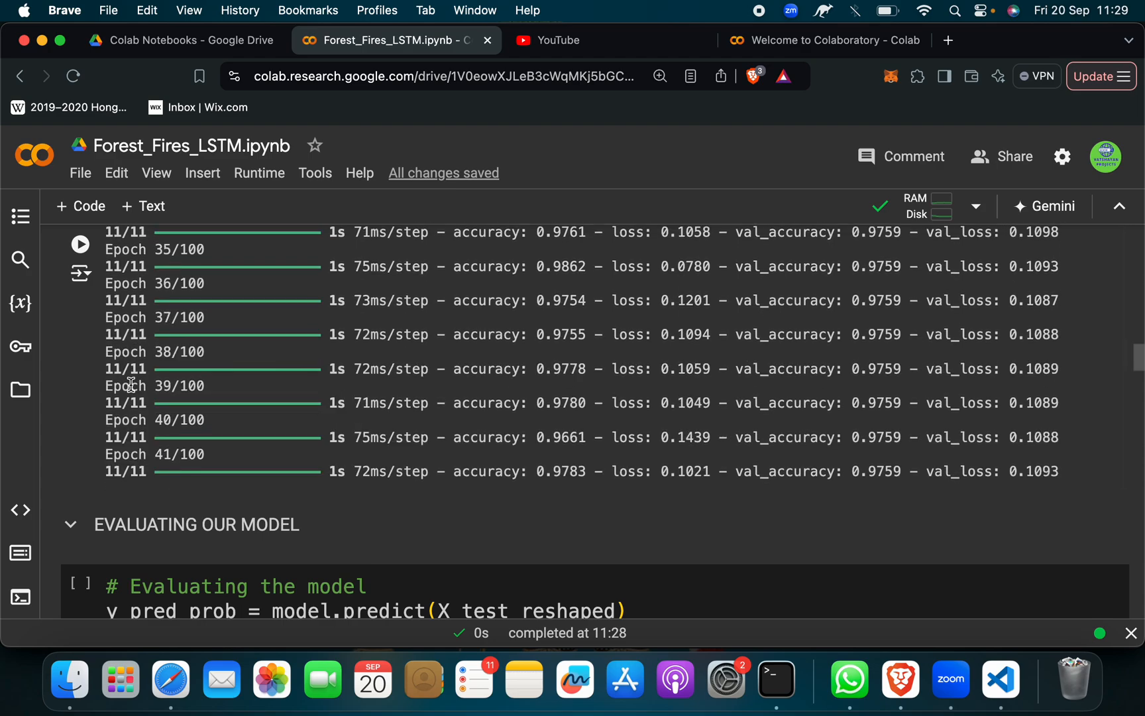
{"action": "scroll", "scroll_direction": "down", "scroll_amount": 3}
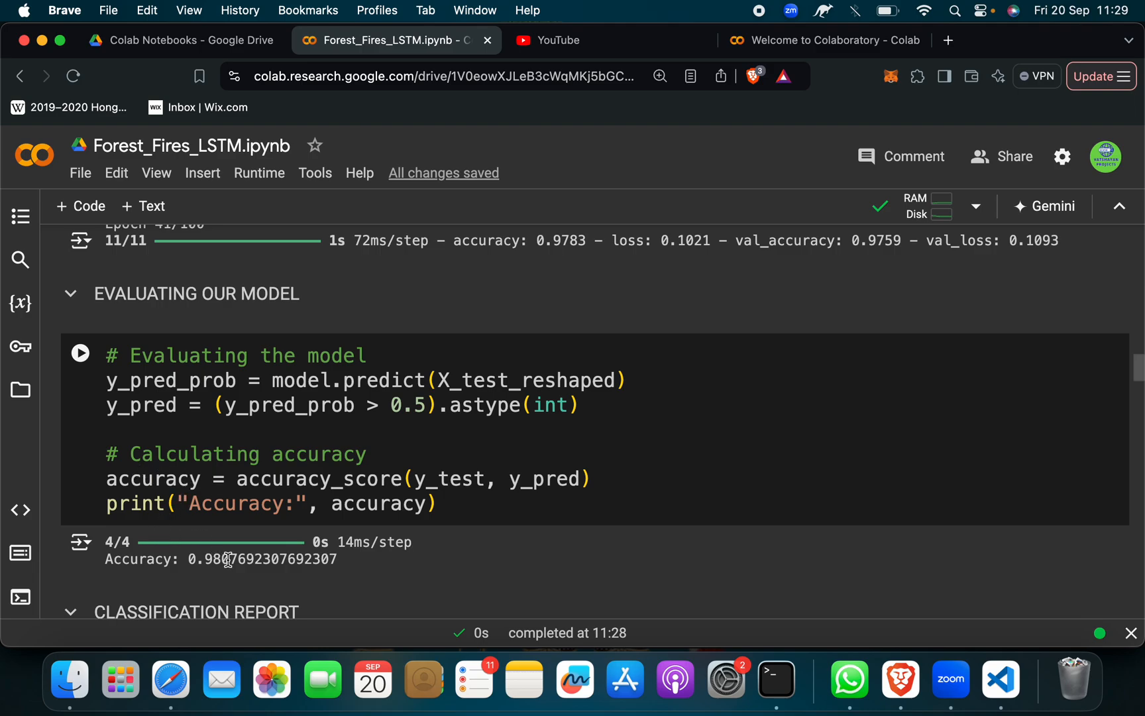
Scroll past the 0.98 accuracy result to the Small Fire / Large Fire classification report.
{"action": "scroll", "scroll_direction": "down", "scroll_amount": 3}
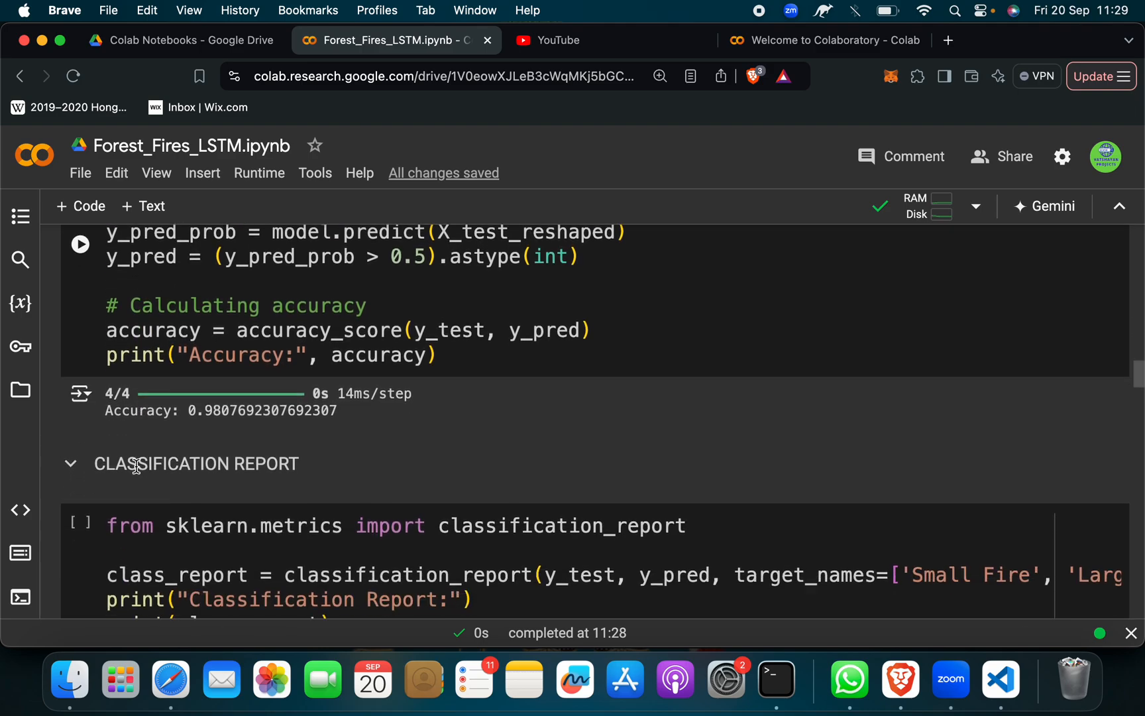
{"action": "scroll", "scroll_direction": "down", "scroll_amount": 3}
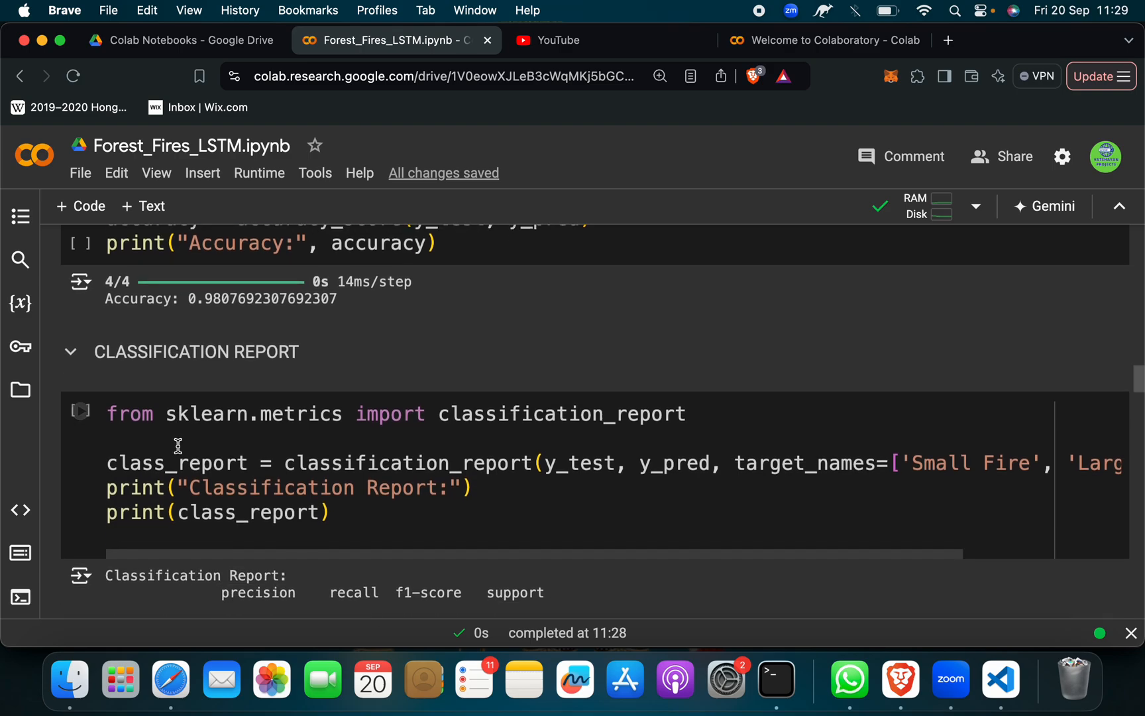
{"action": "scroll", "scroll_direction": "down", "scroll_amount": 3}
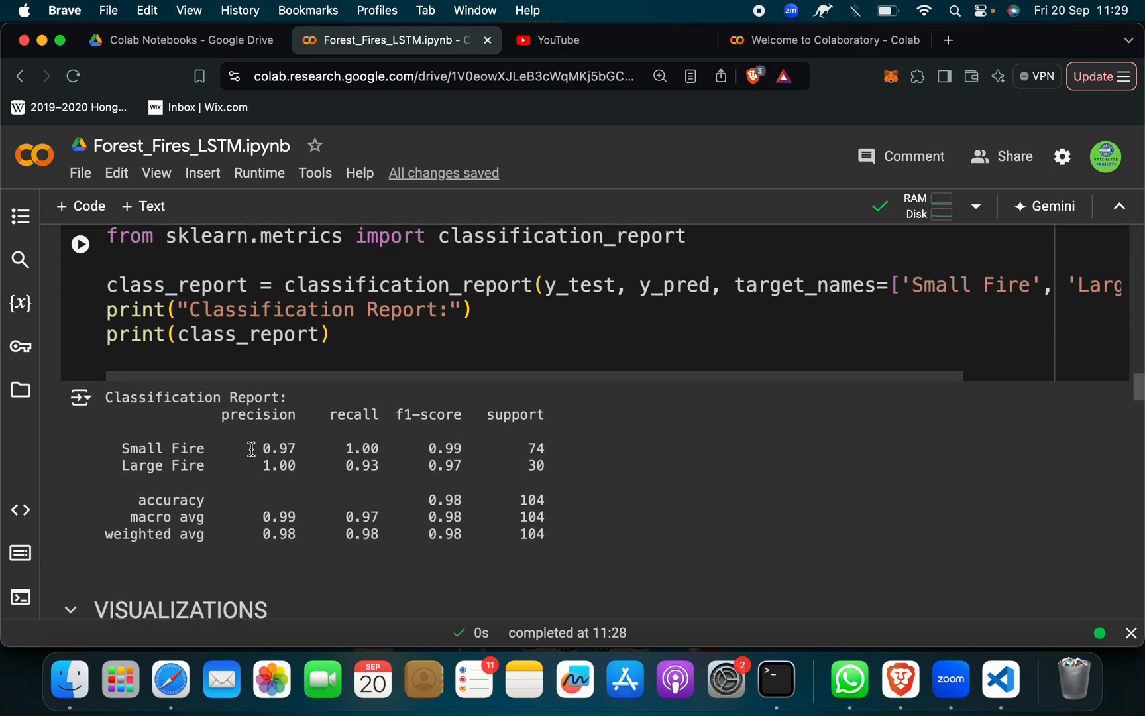
{"action": "mouse_move", "coordinate": [429, 429]}
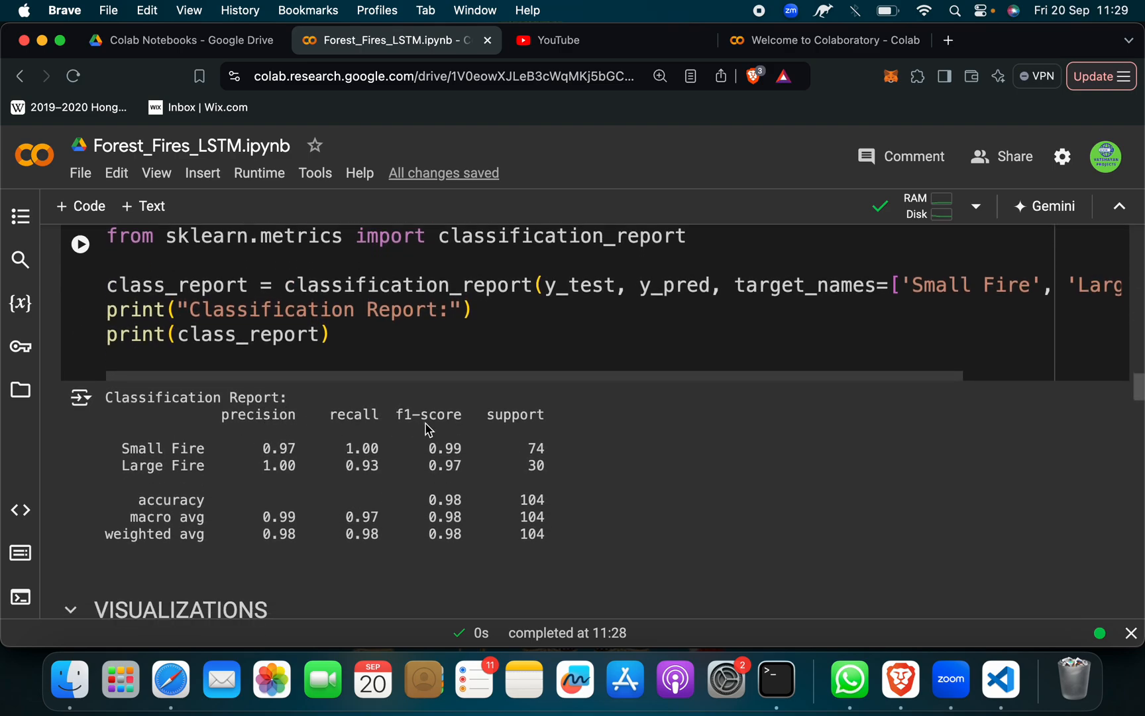
{"action": "scroll", "scroll_direction": "down", "scroll_amount": 3}
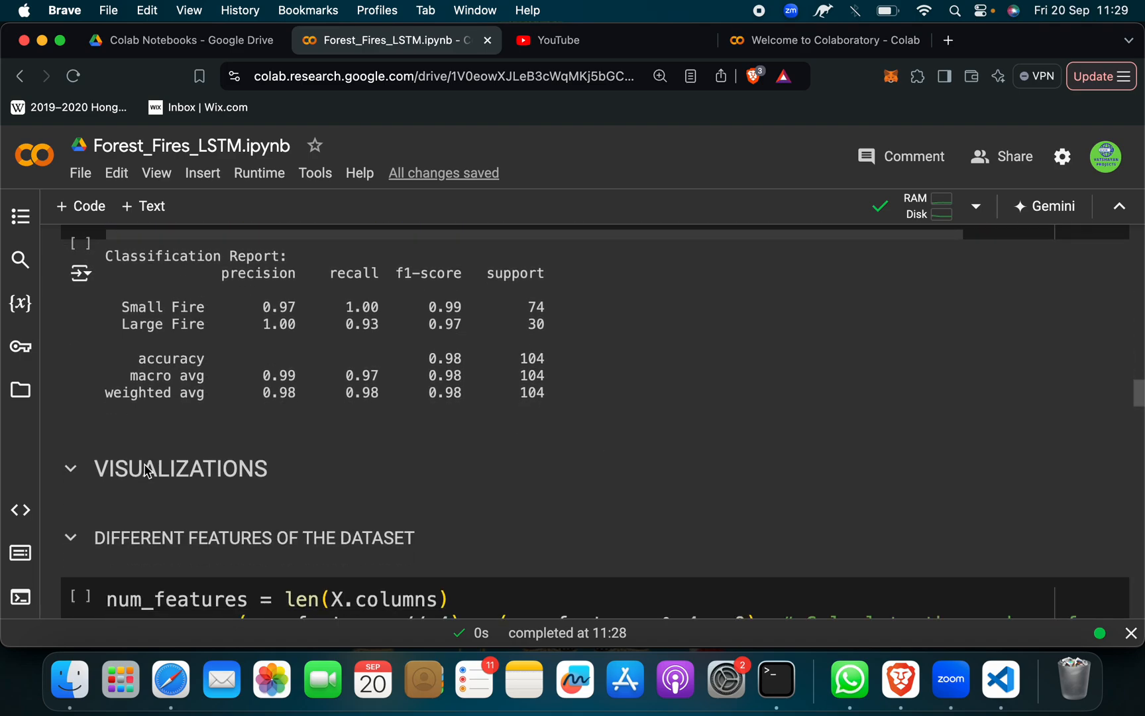
Collapse and re-expand the VISUALIZATIONS section.
{"action": "left_click", "coordinate": [70, 468]}
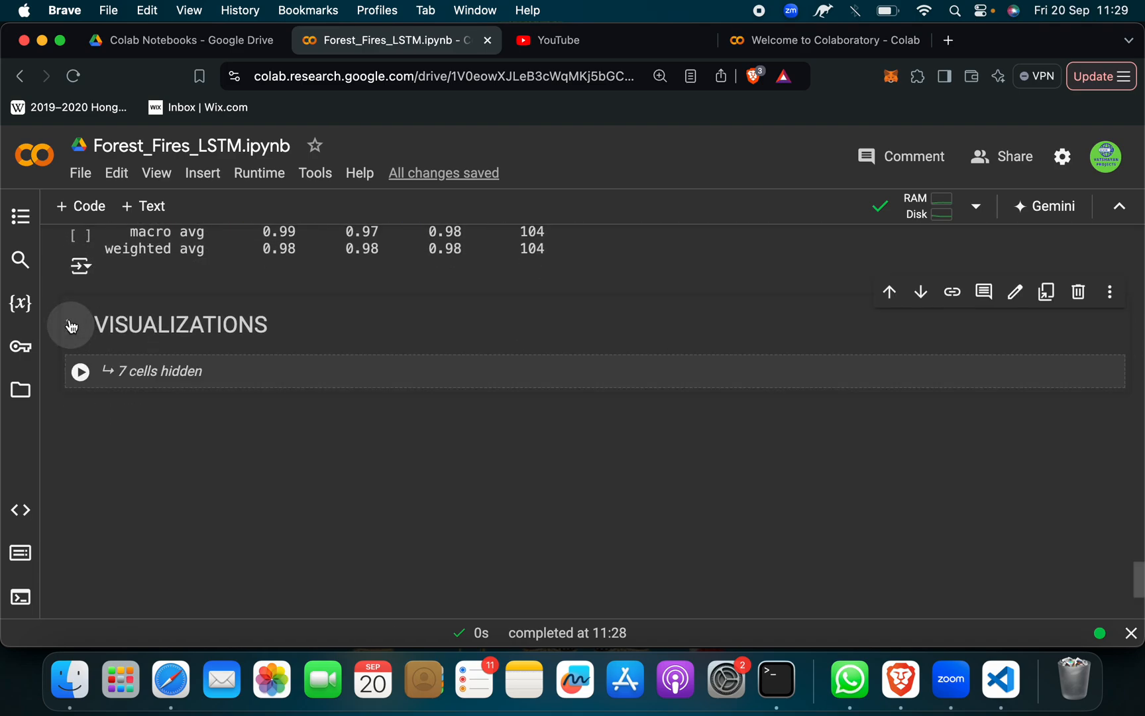
{"action": "left_click", "coordinate": [70, 324]}
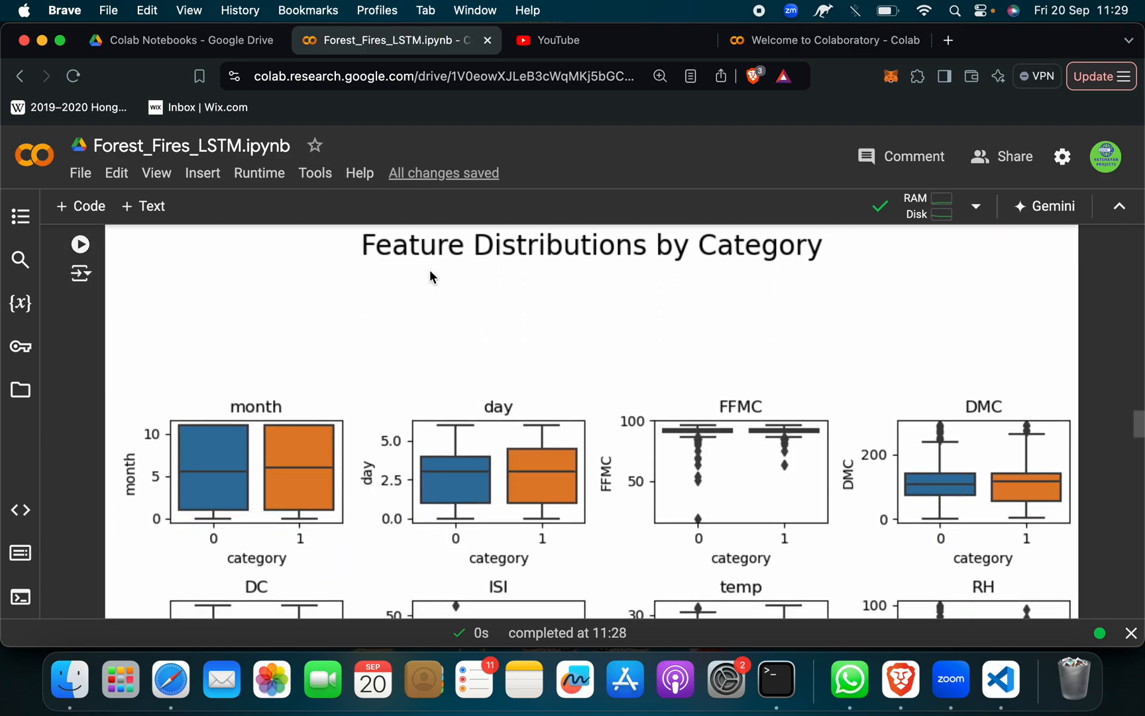
Scroll through the feature box plots and loss/accuracy curves to the CONFUSION MATRIX cell.
{"action": "scroll", "scroll_direction": "down", "scroll_amount": 3}
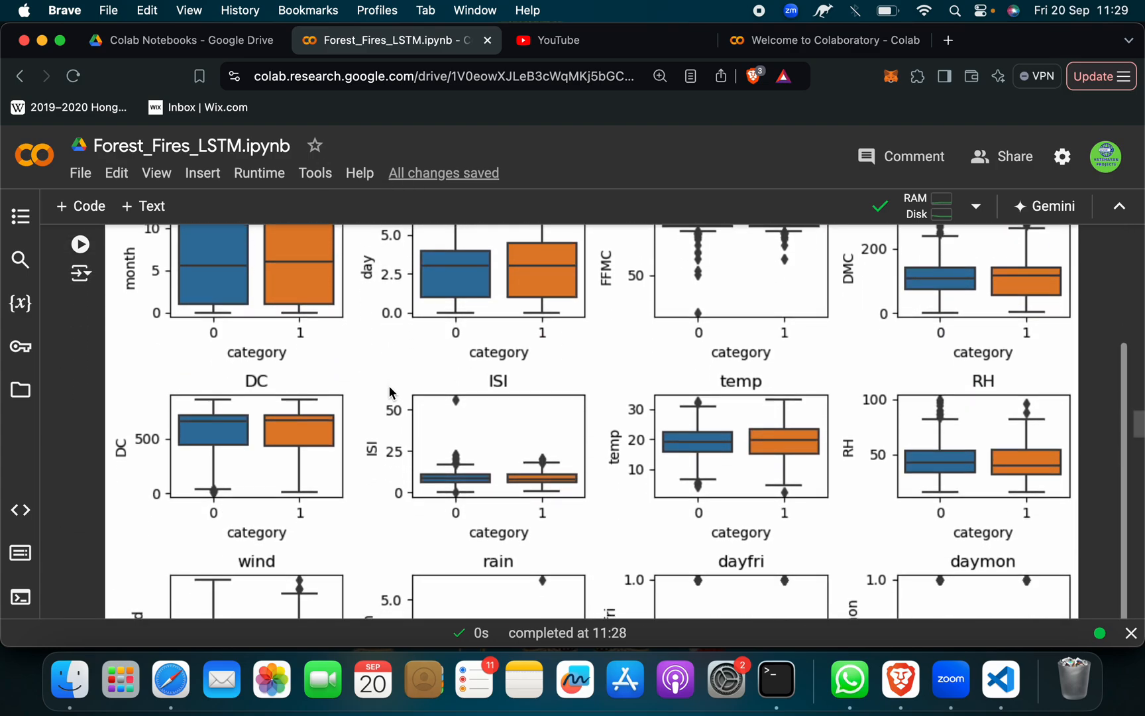
{"action": "scroll", "scroll_direction": "down", "scroll_amount": 3}
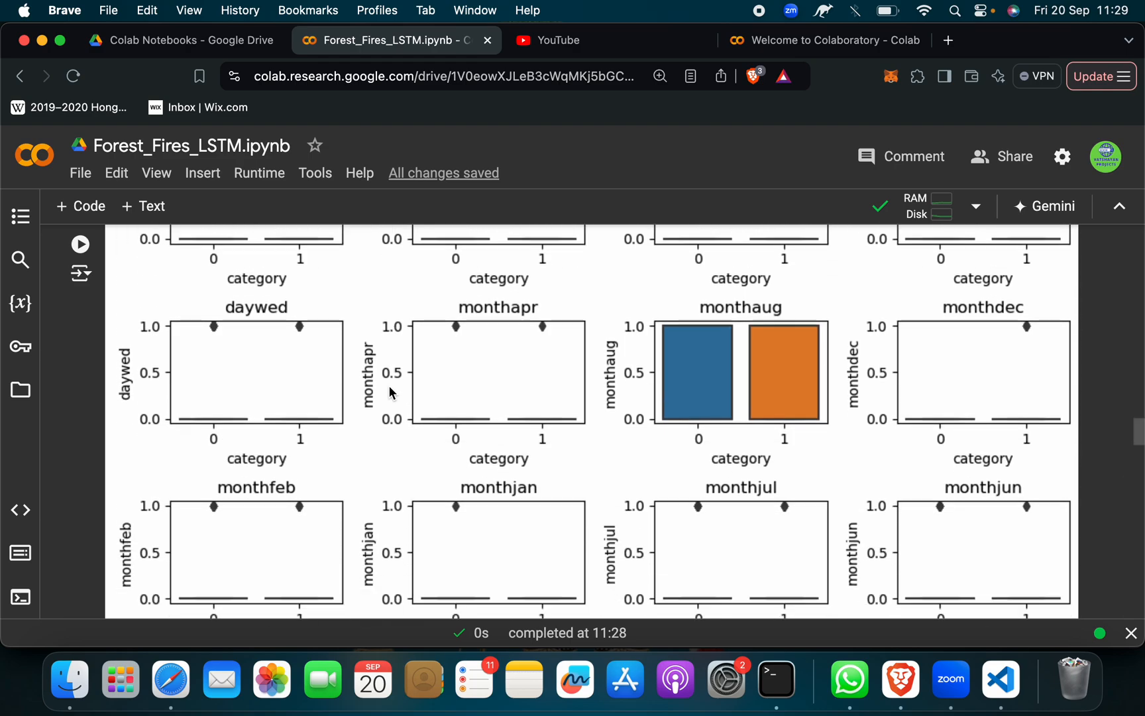
{"action": "scroll", "scroll_direction": "down", "scroll_amount": 3}
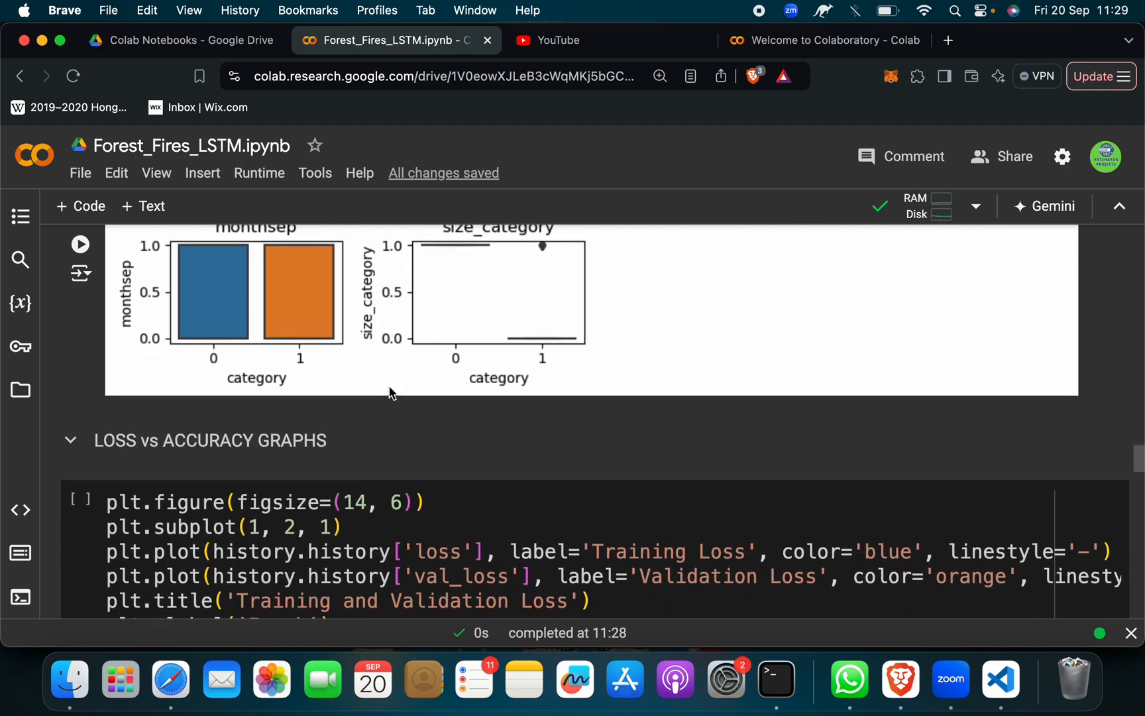
{"action": "scroll", "scroll_direction": "down", "scroll_amount": 3}
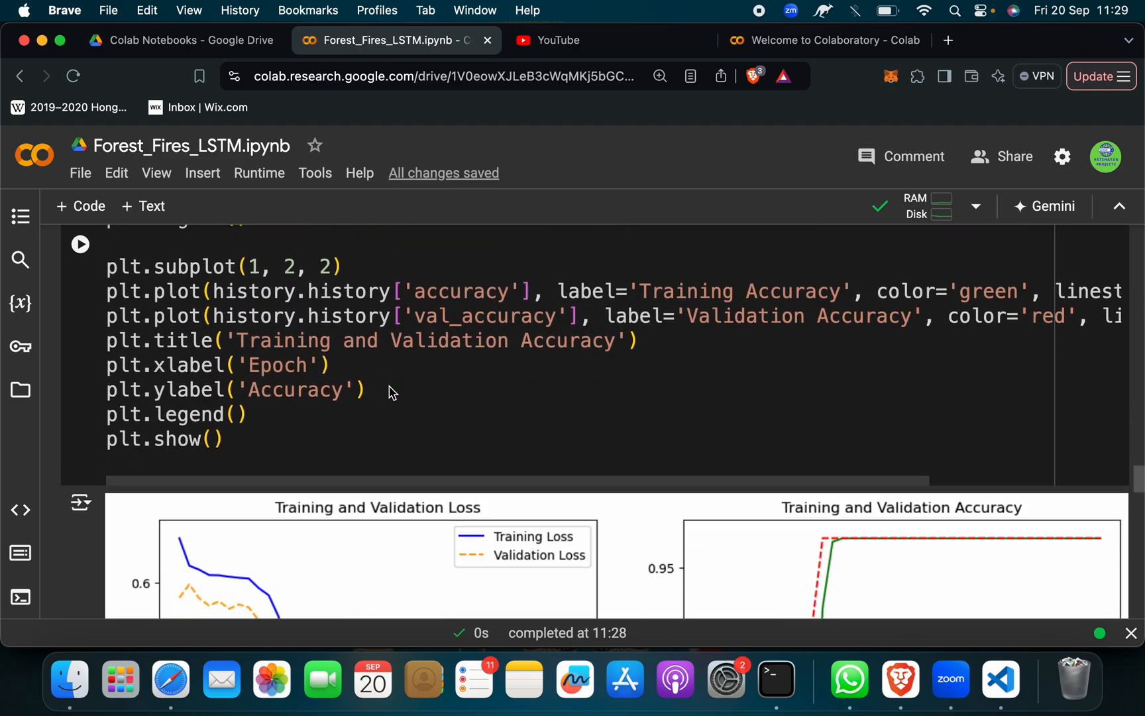
{"action": "scroll", "scroll_direction": "down", "scroll_amount": 3}
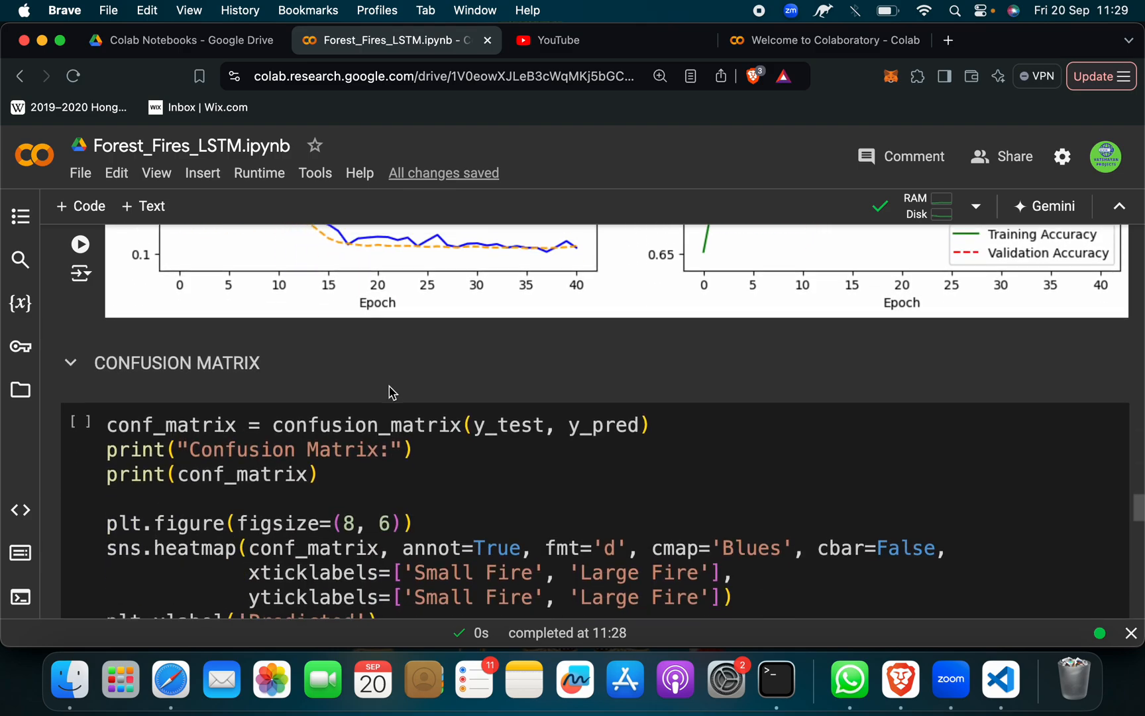
Scroll through the confusion matrix heatmap to the Predicted vs True Burned Areas plot.
{"action": "scroll", "scroll_direction": "down", "scroll_amount": 3}
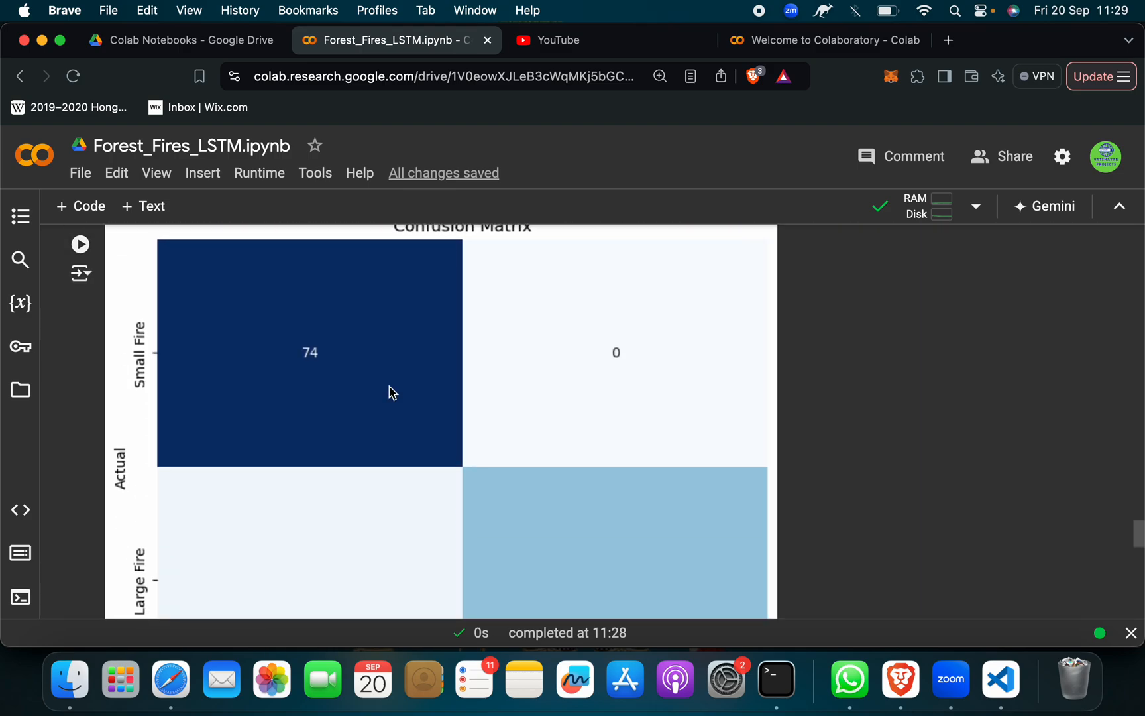
{"action": "scroll", "scroll_direction": "down", "scroll_amount": 3}
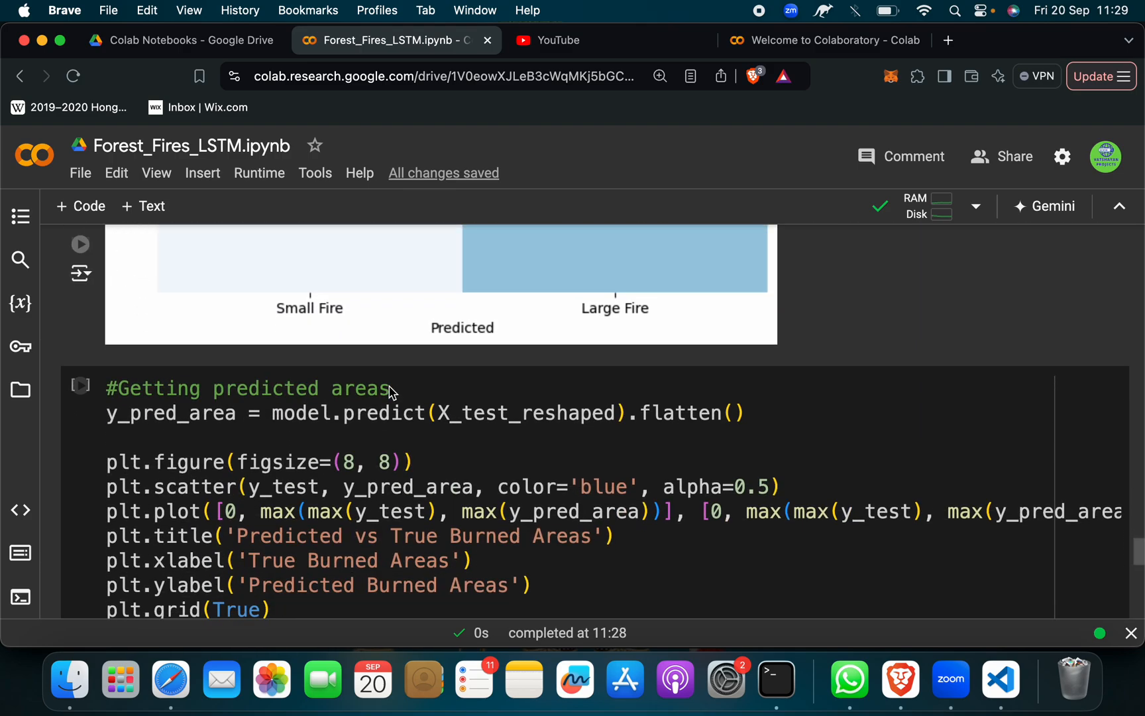
{"action": "scroll", "scroll_direction": "up", "scroll_amount": 3}
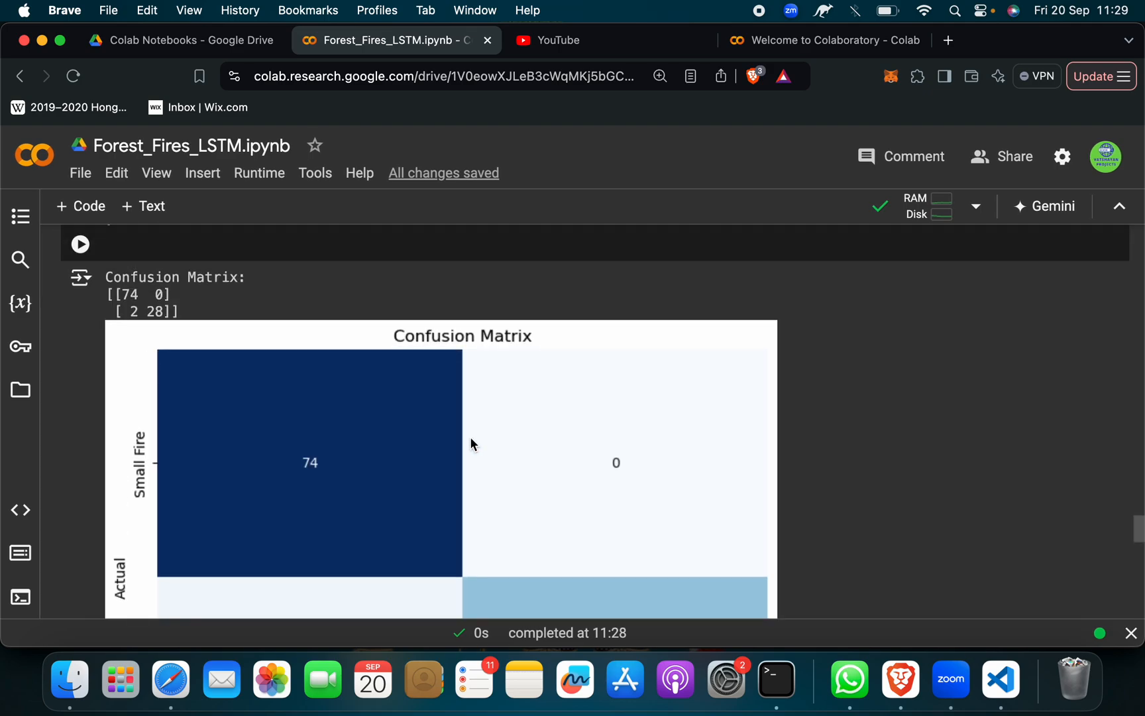
{"action": "scroll", "scroll_direction": "down", "scroll_amount": 3}
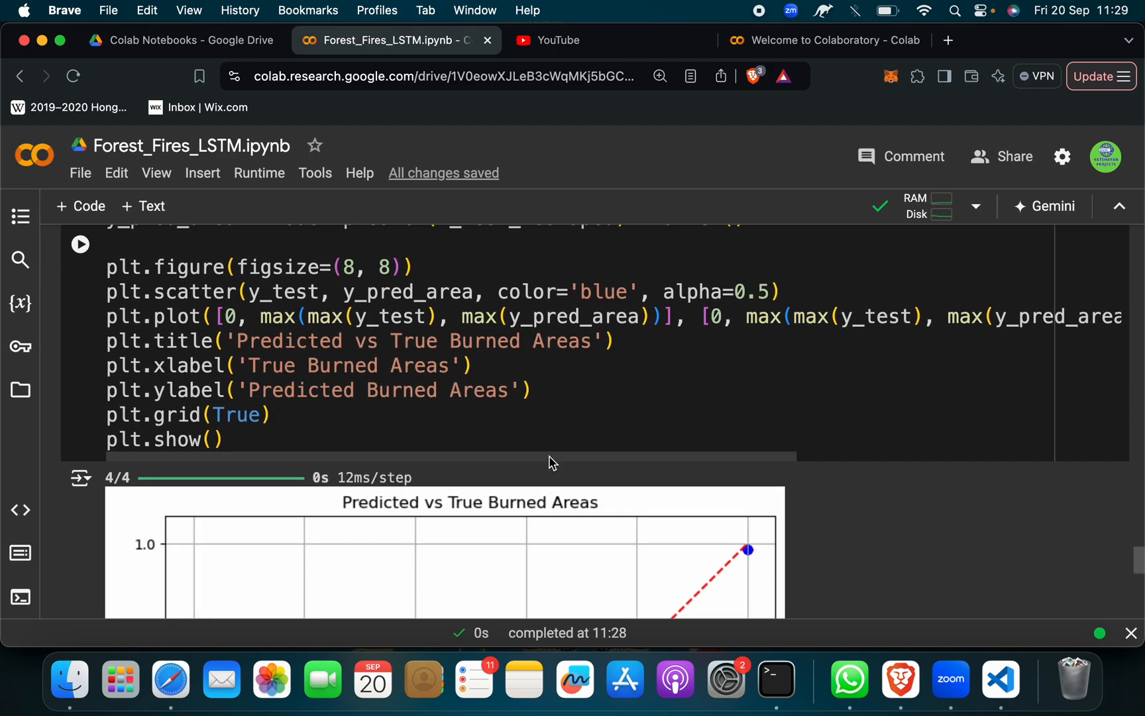
{"action": "scroll", "scroll_direction": "down", "scroll_amount": 3}
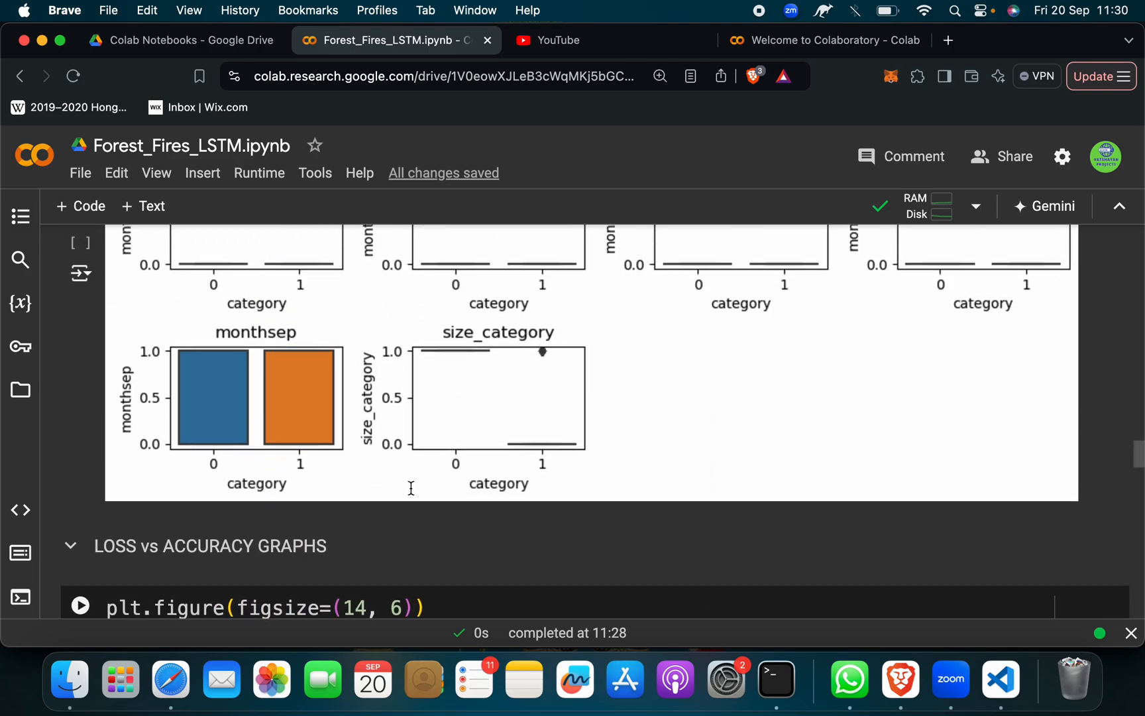
Scroll back up to the IMPORTING THE LIBRARIES cell at the top.
{"action": "scroll", "scroll_direction": "up", "scroll_amount": 3}
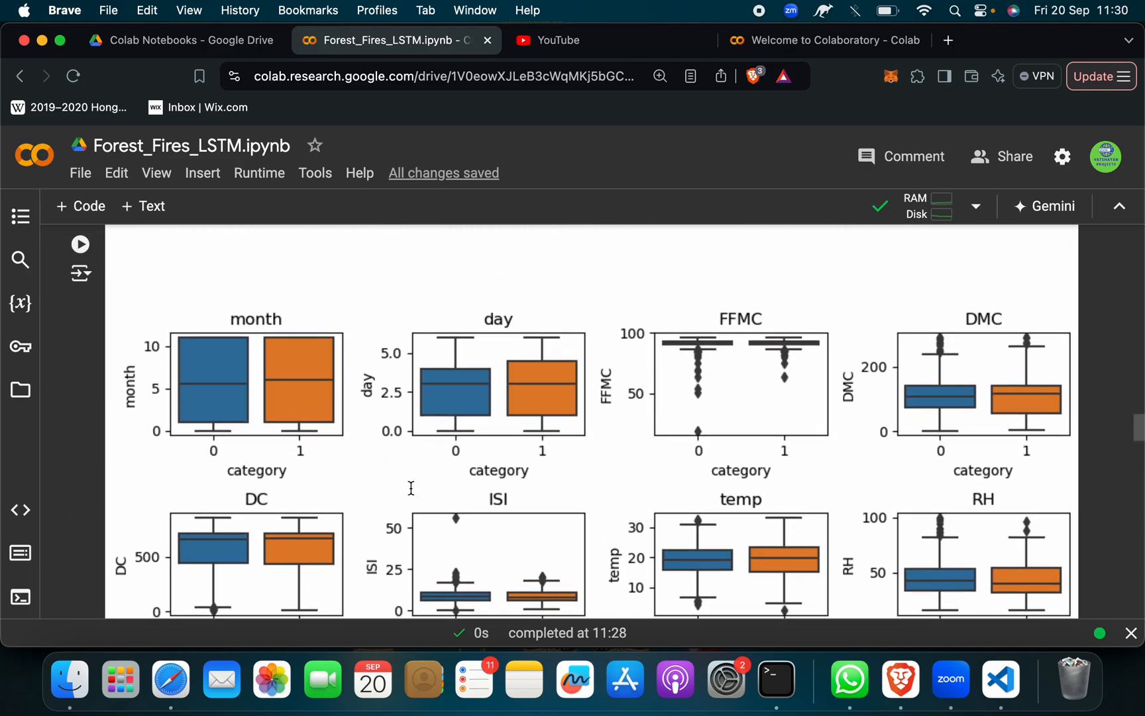
{"action": "scroll", "scroll_direction": "up", "scroll_amount": 3}
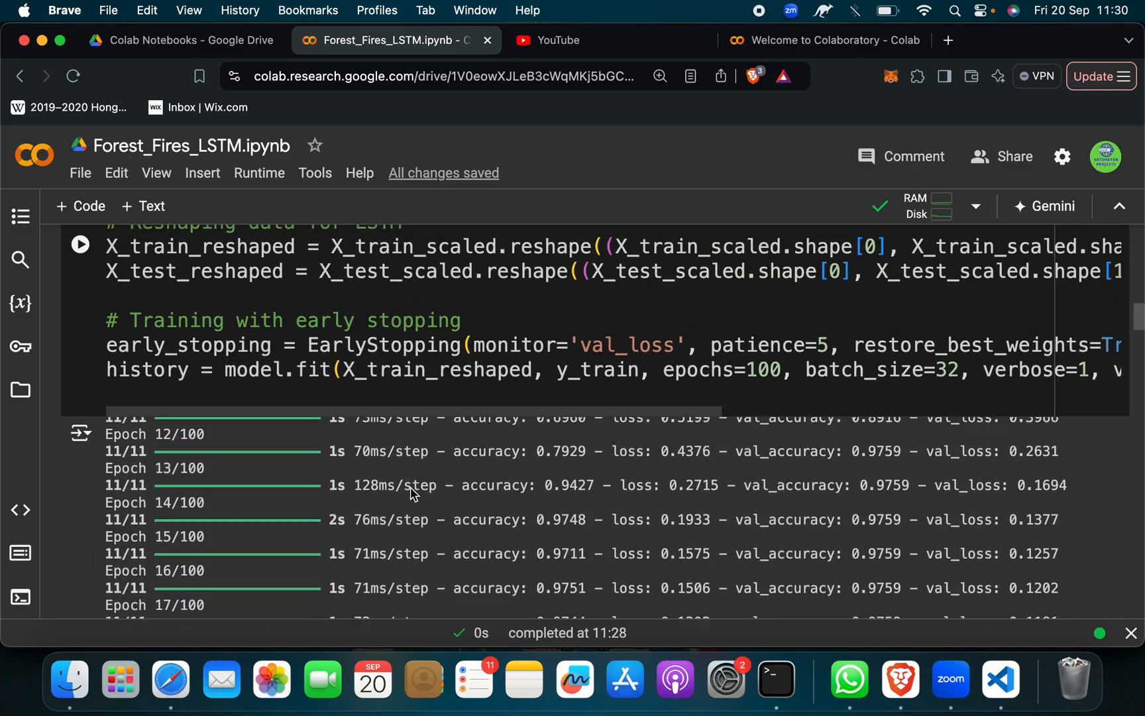
{"action": "scroll", "scroll_direction": "up", "scroll_amount": 3}
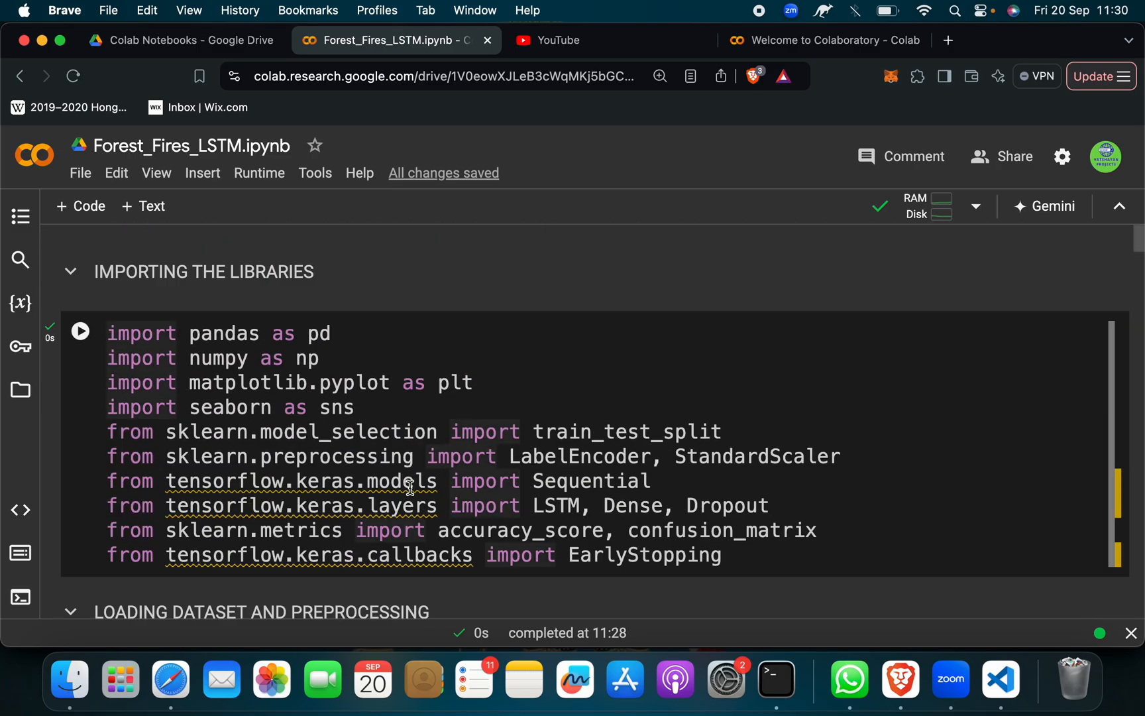